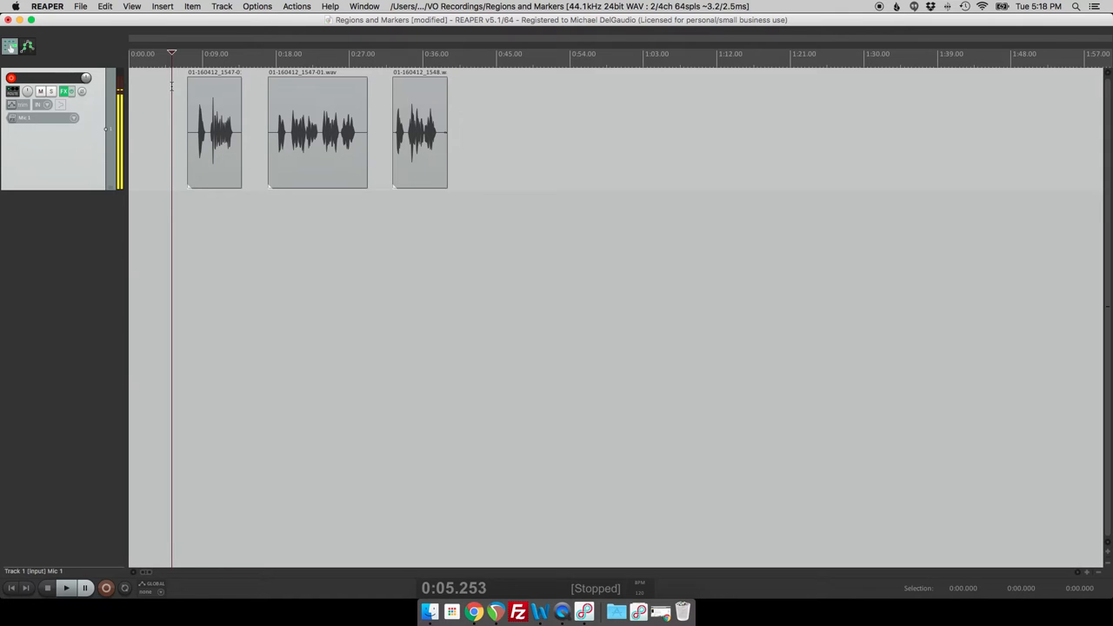
- Set a time selection over the first voice-over clip and audition it once
left_click_drag(191, 62, 240, 63)
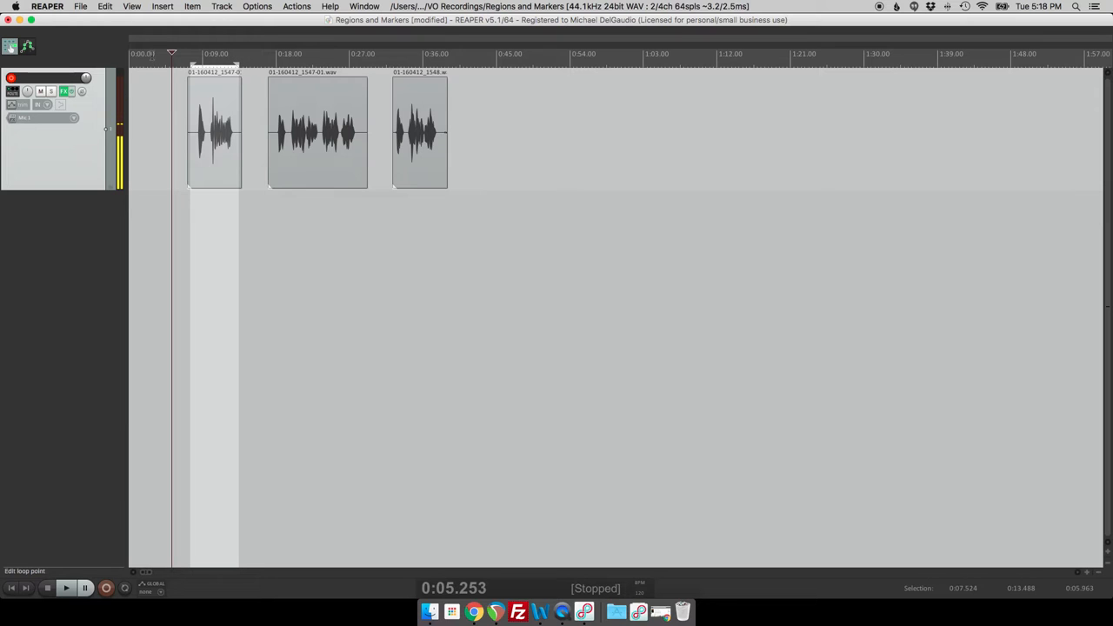
left_click(66, 588)
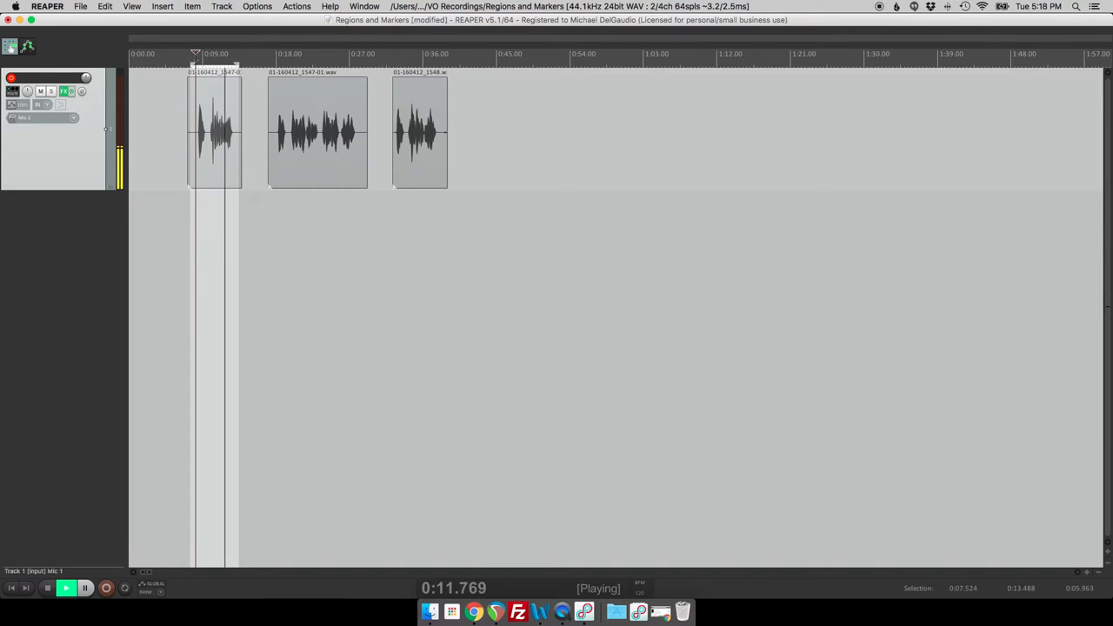
left_click(84, 588)
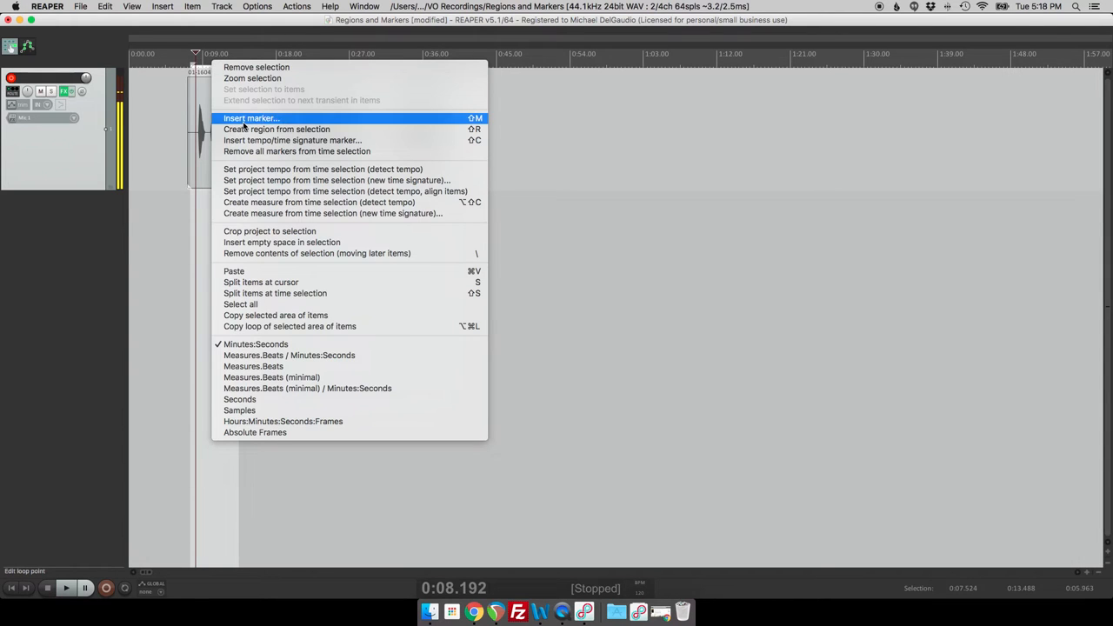
mouse_move(277, 129)
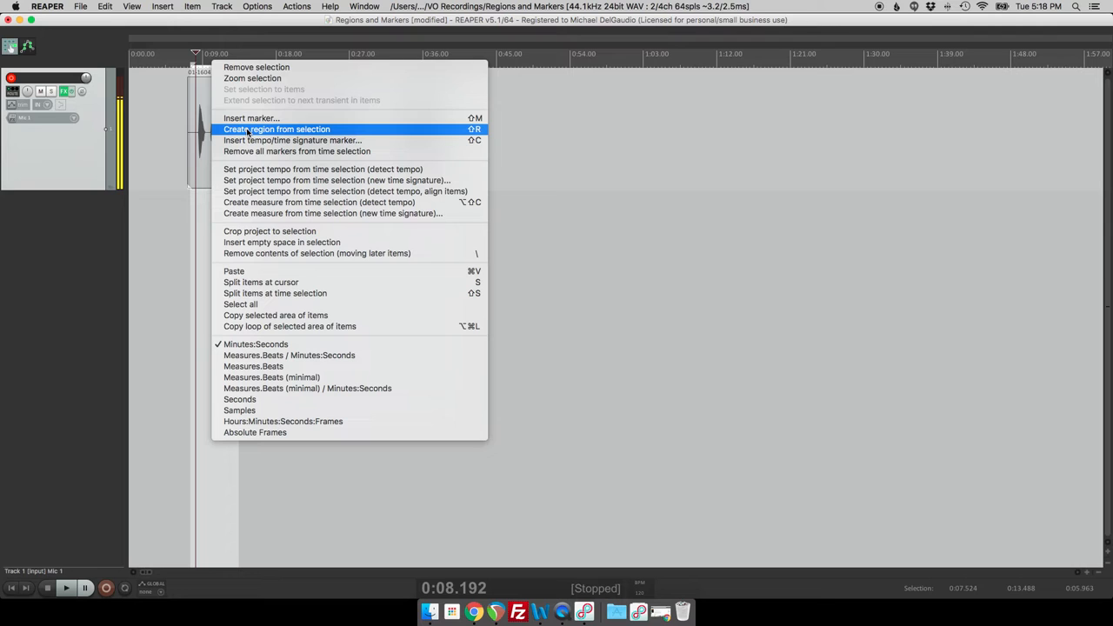
mouse_move(277, 128)
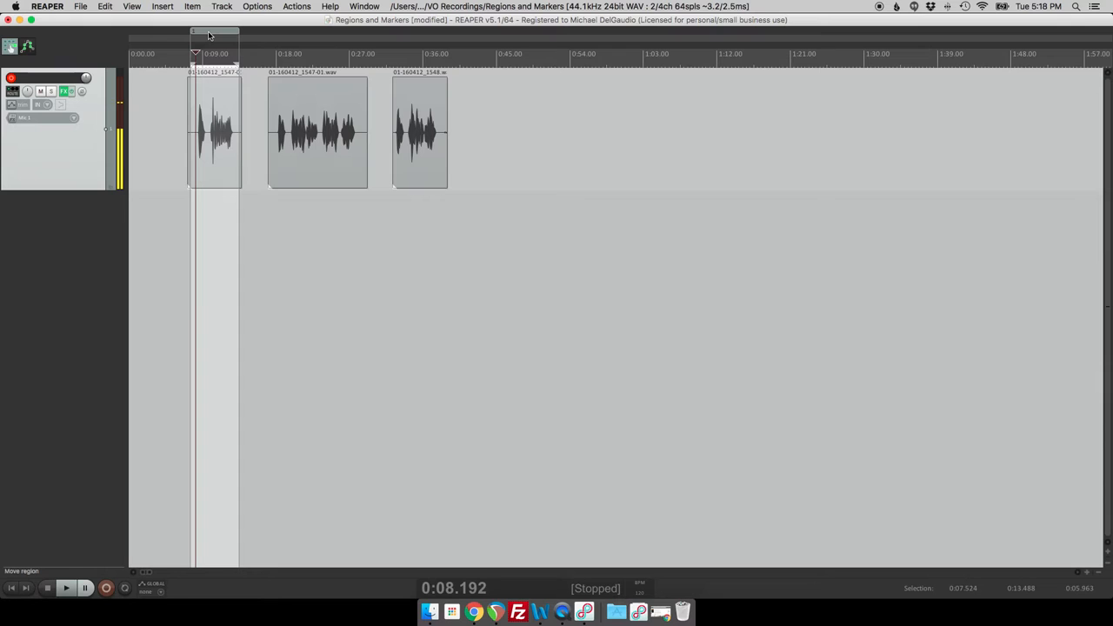
- Rename the first region 'Chapter 1' and set its colour to purple
right_click(208, 35)
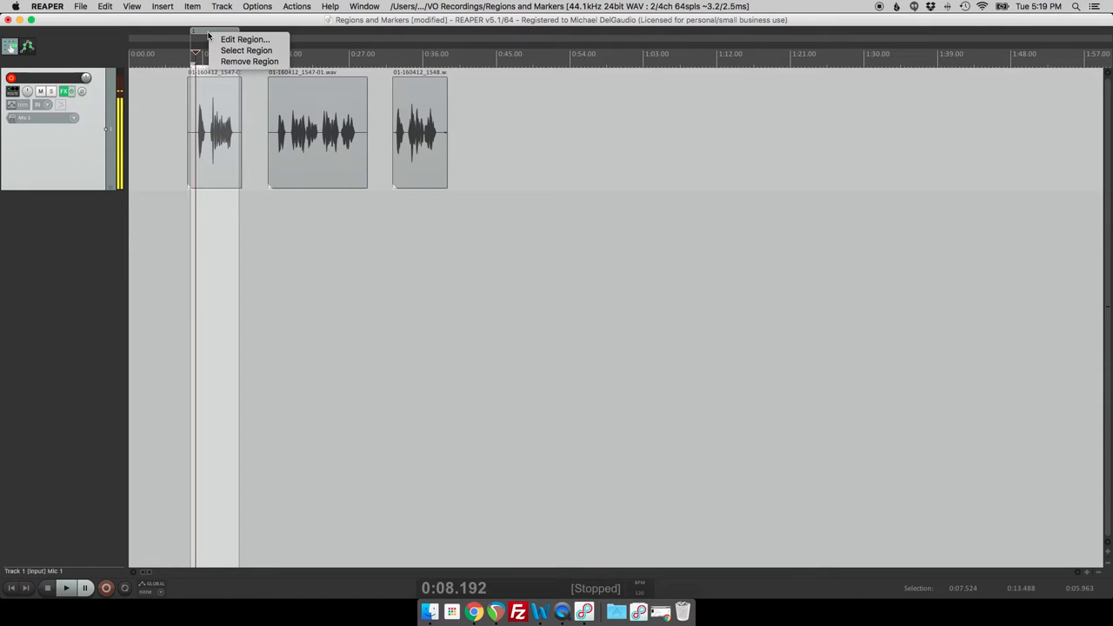
left_click(245, 39)
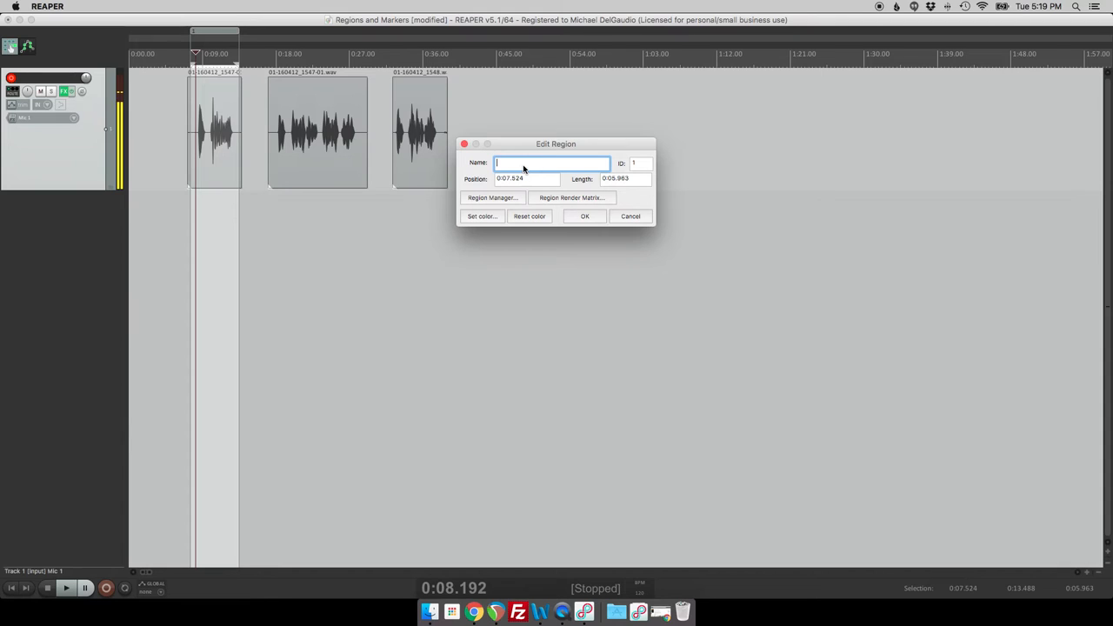
type("CHapter 1")
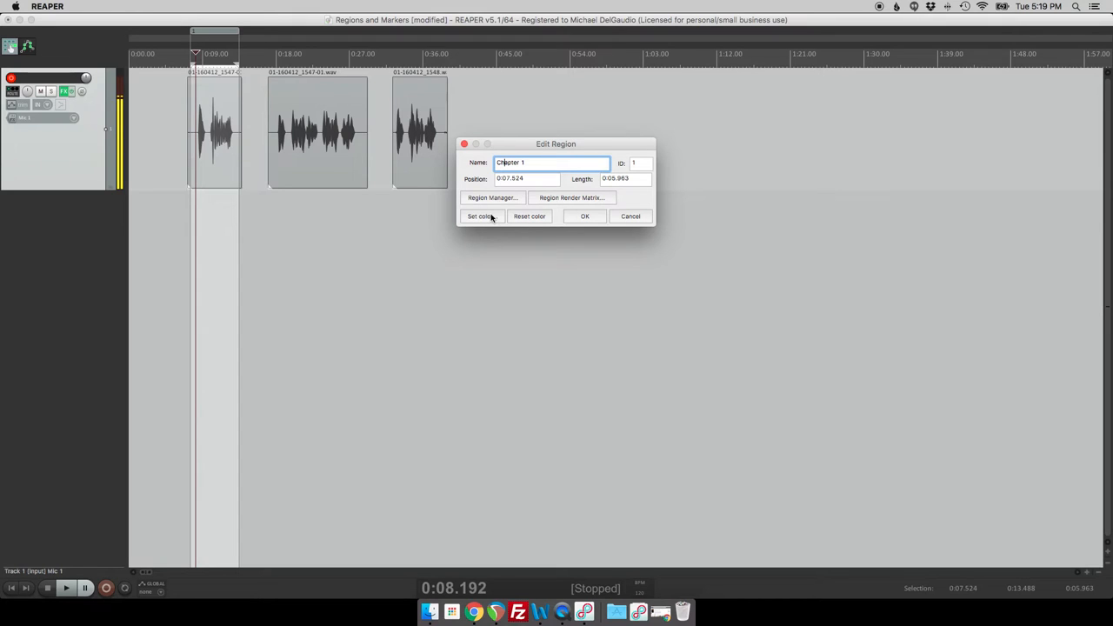
left_click(480, 216)
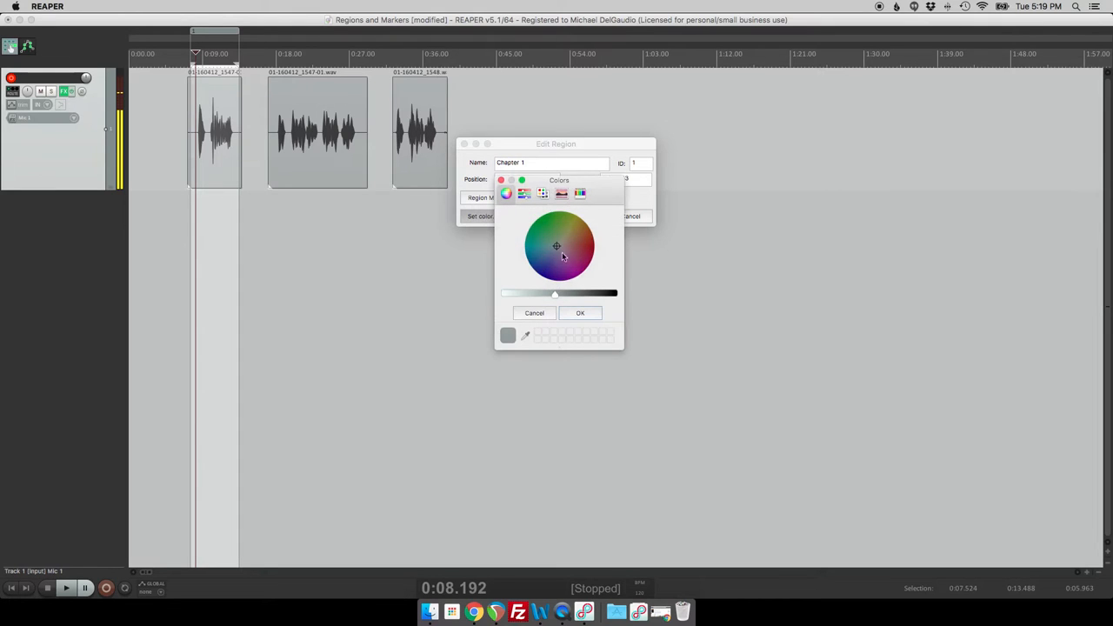
left_click(558, 264)
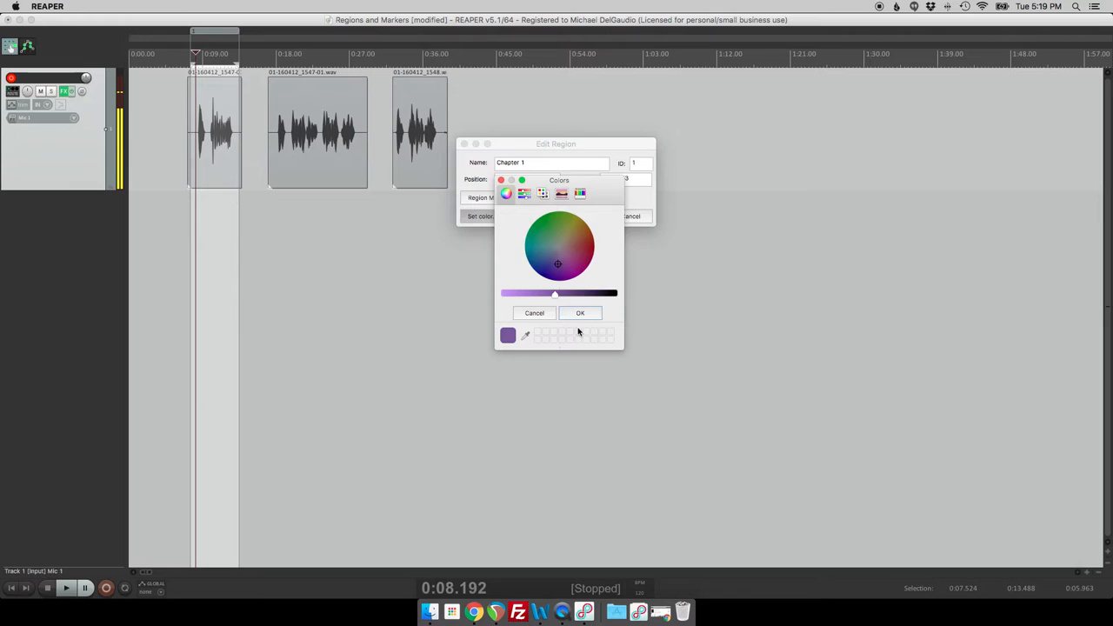
left_click(581, 313)
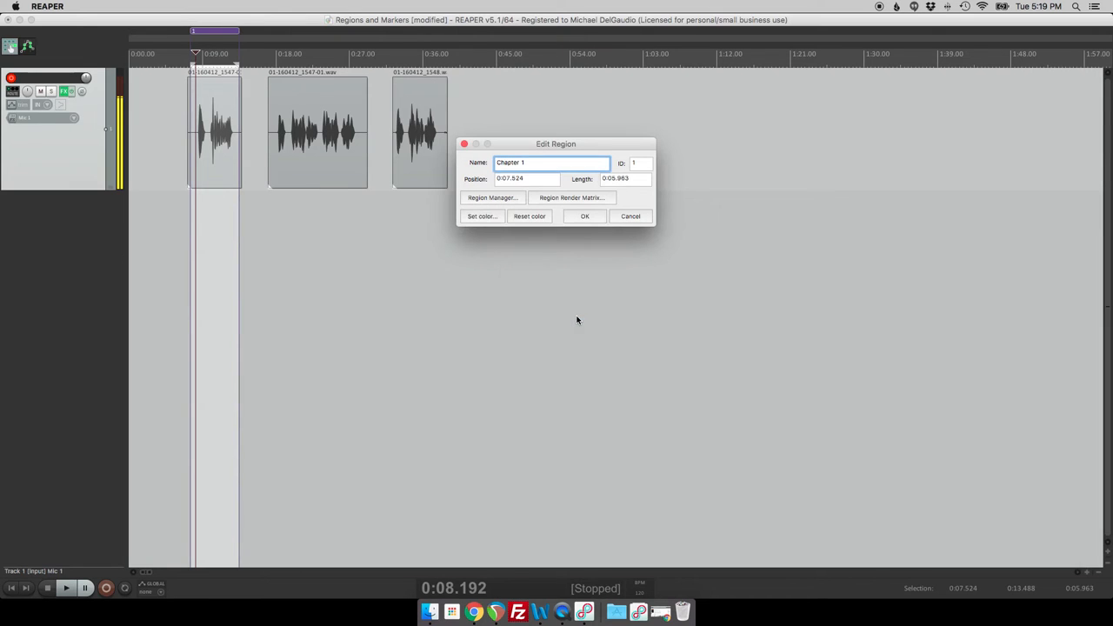
mouse_move(572, 314)
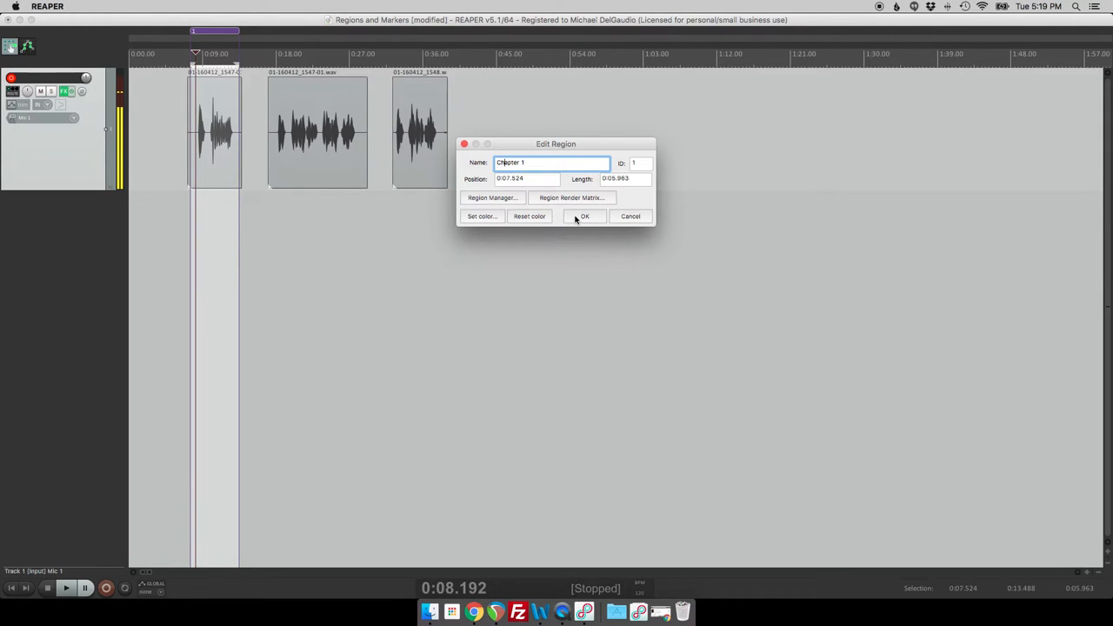
left_click(584, 216)
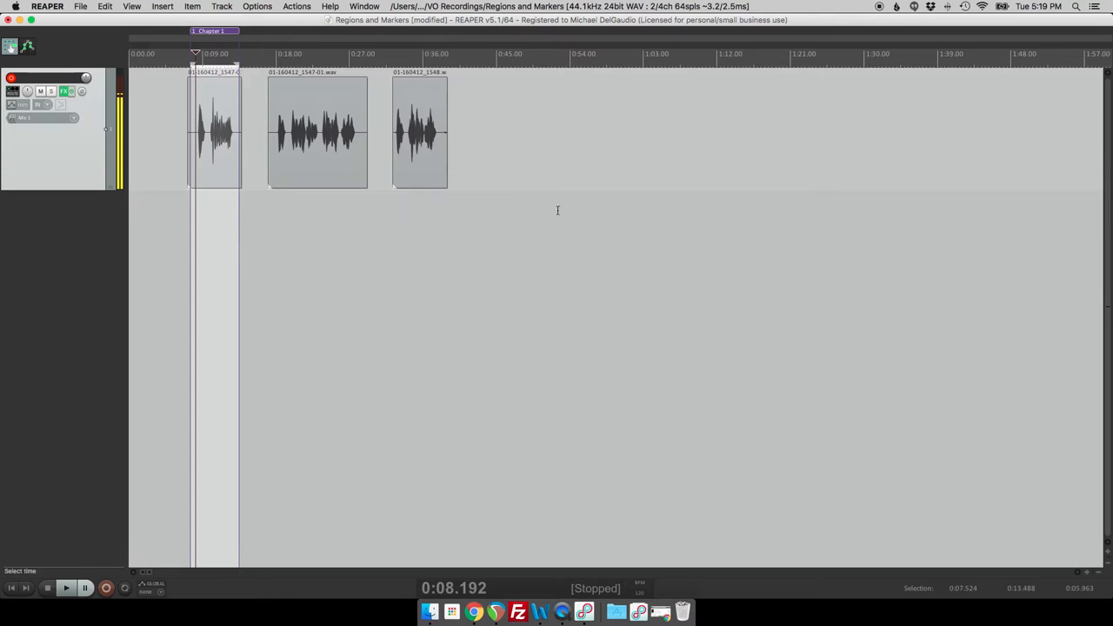
mouse_move(595, 174)
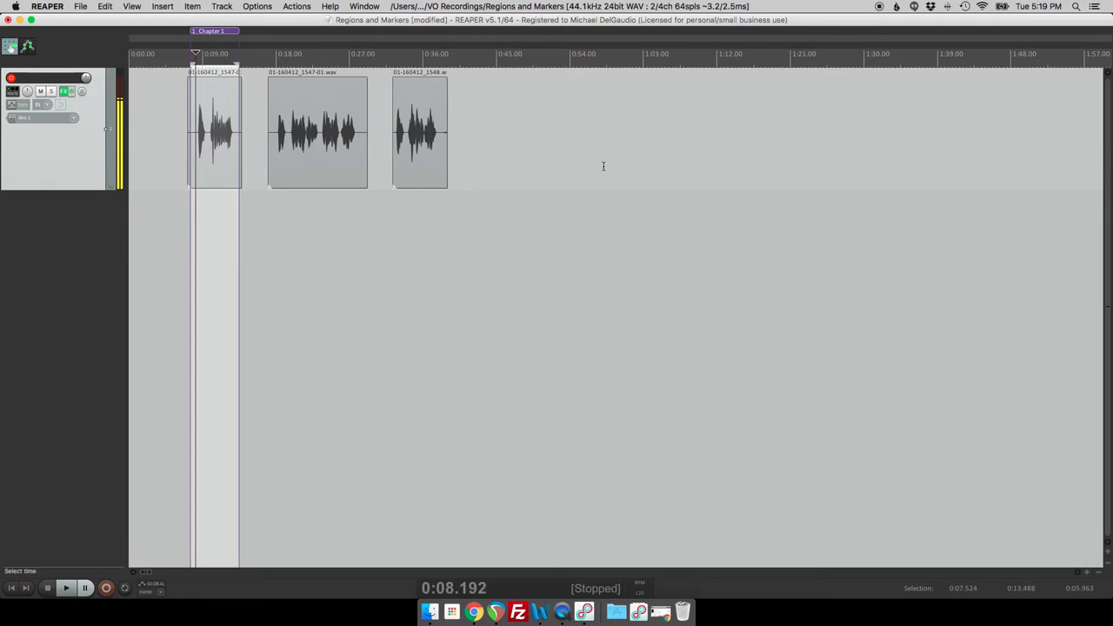
mouse_move(676, 195)
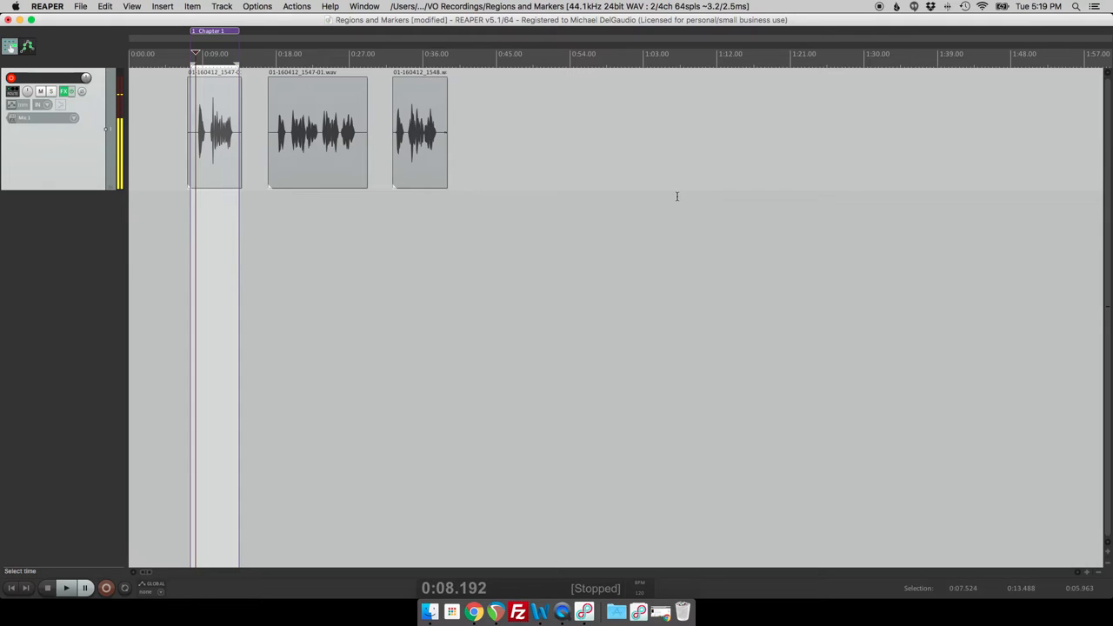
mouse_move(678, 38)
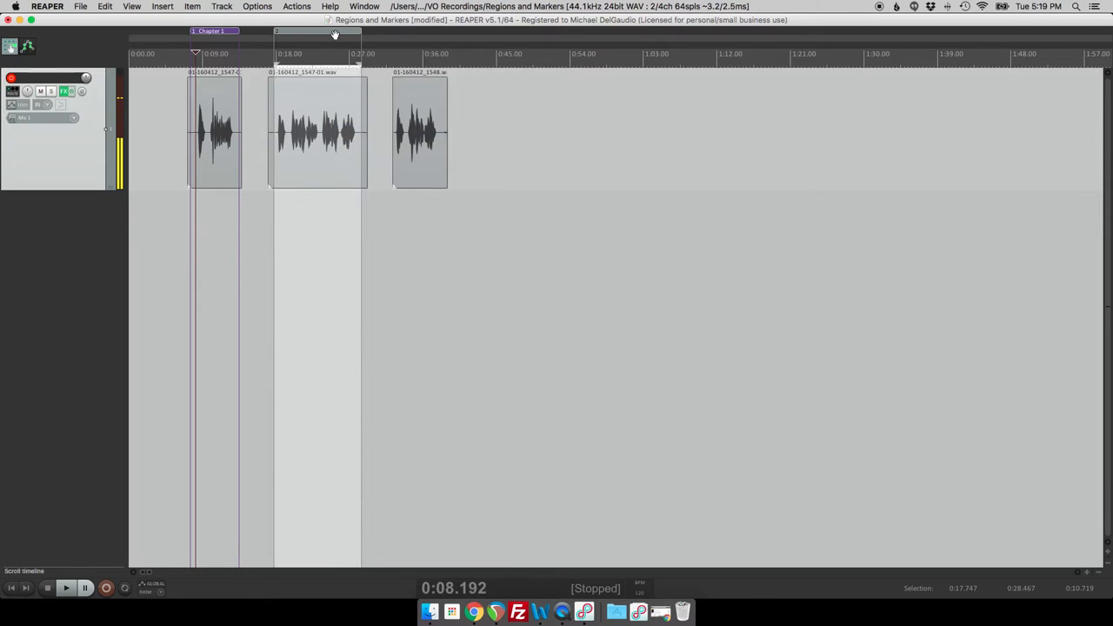
- Colour the second region red and confirm its 'Chapter 2' name
double_click(317, 32)
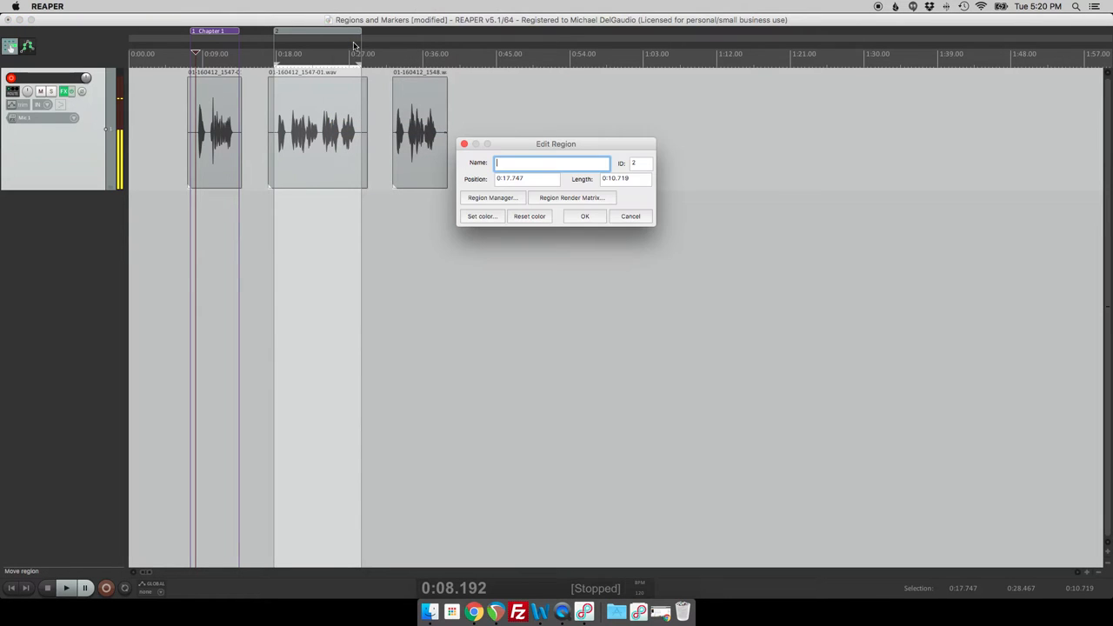
left_click(481, 216)
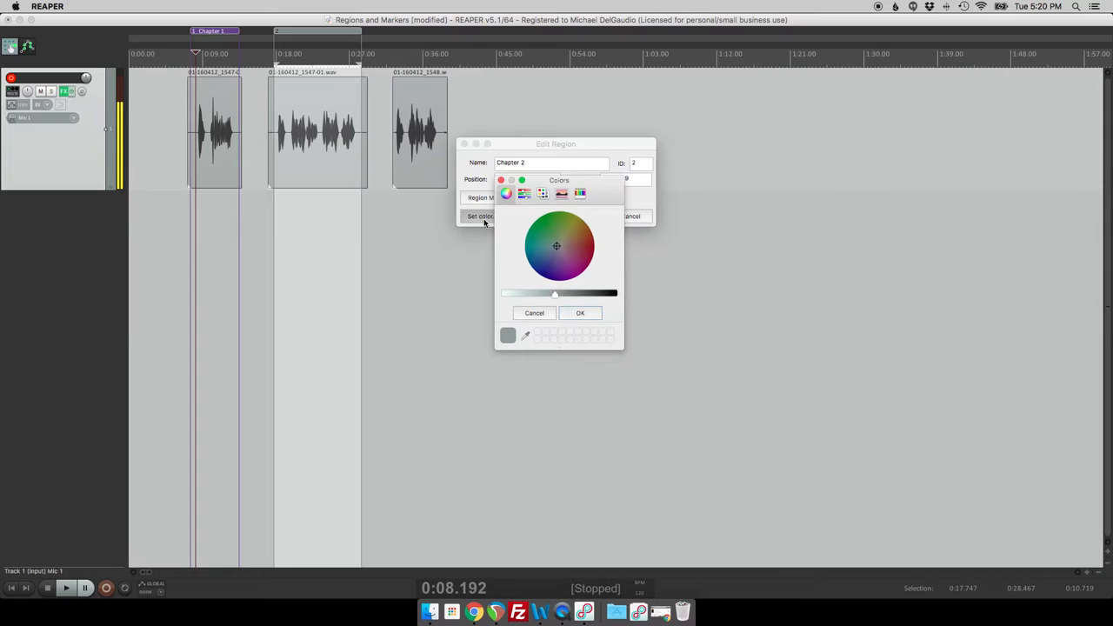
left_click(535, 313)
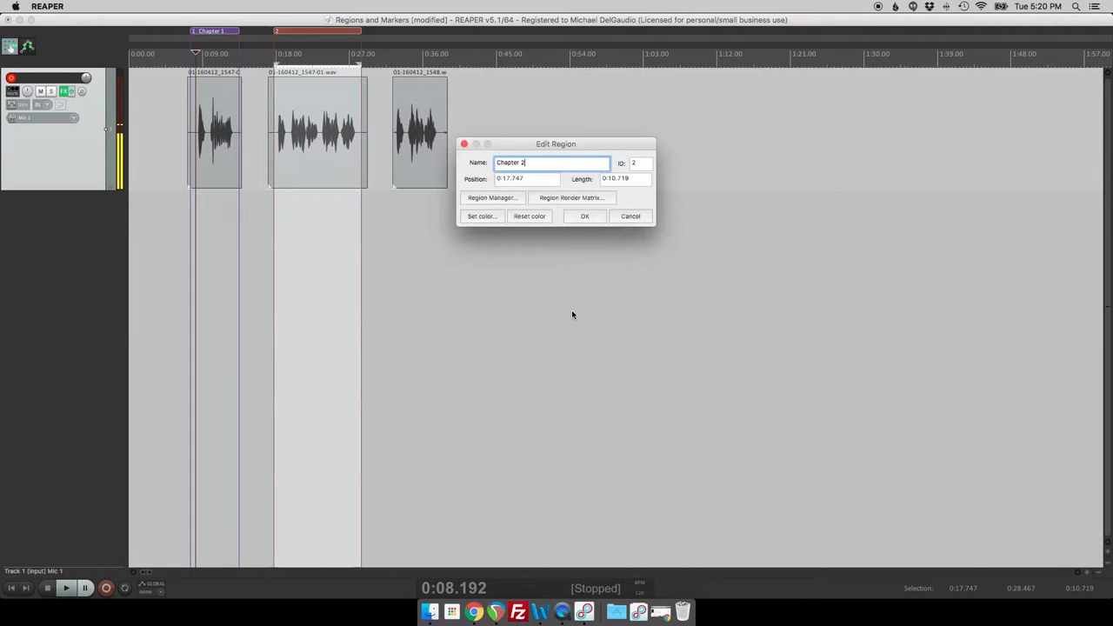
left_click(585, 216)
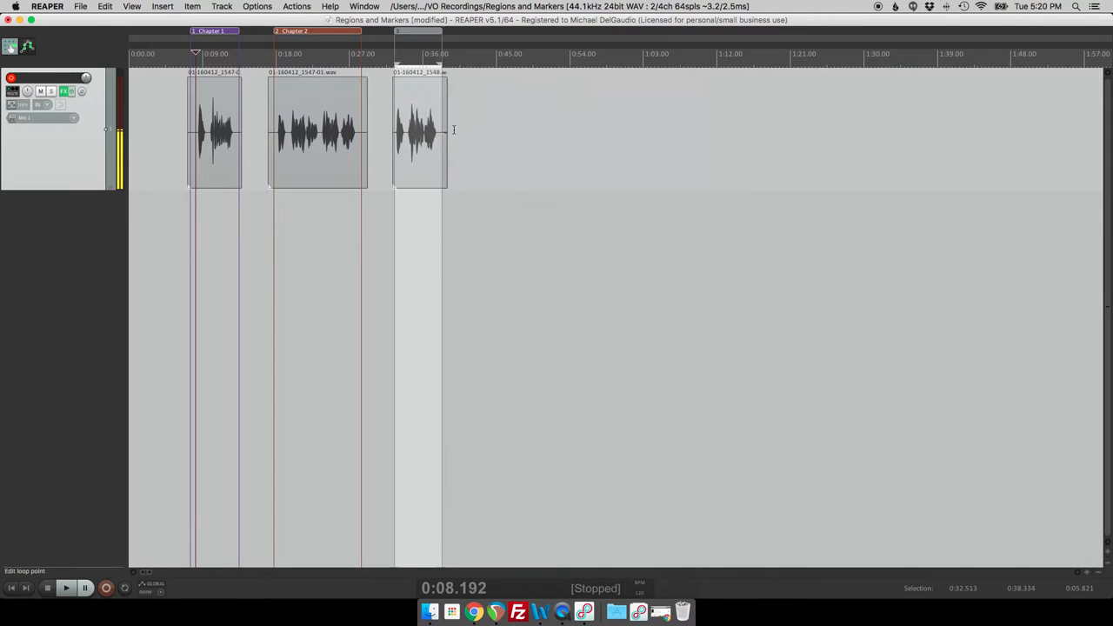
- Edit the third region and confirm its 'Chapter 3' name and green colour
right_click(396, 31)
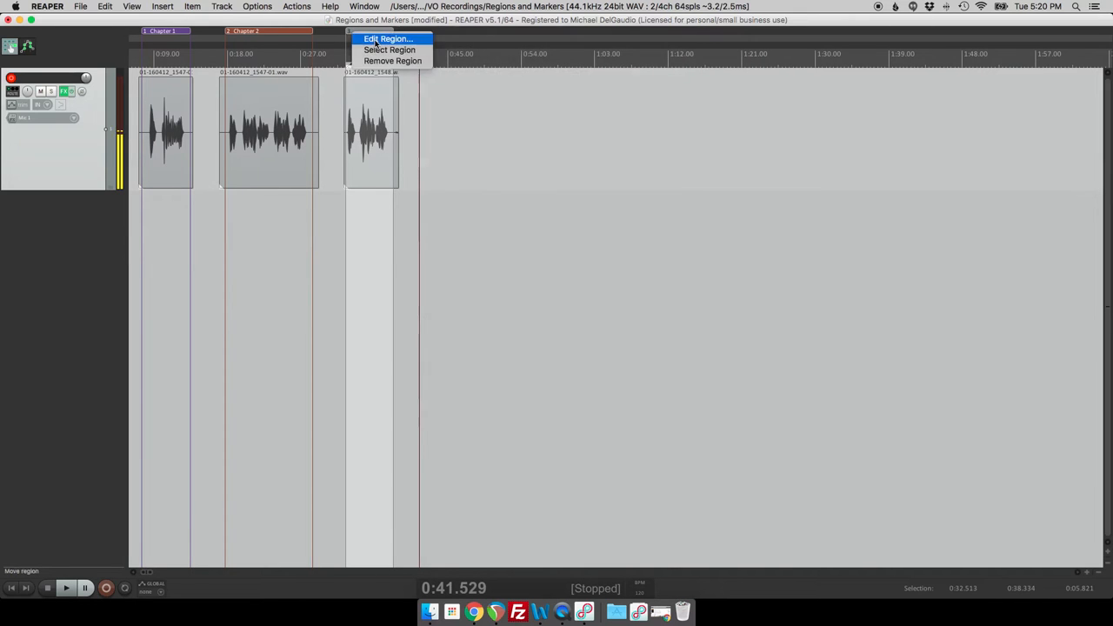
left_click(388, 38)
type("Chapter 3")
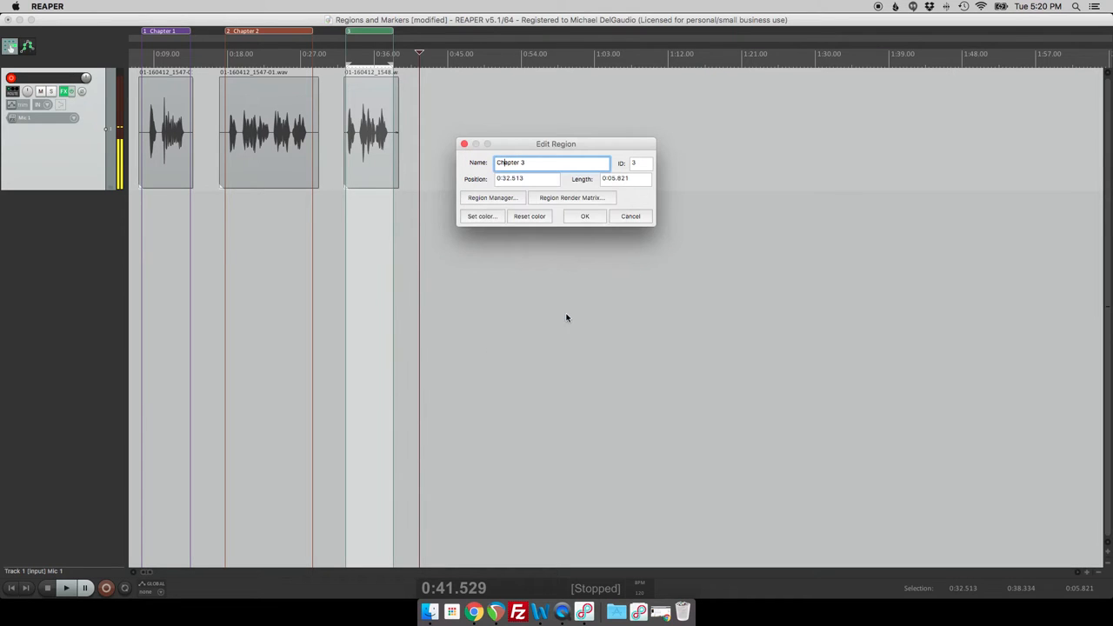
left_click(585, 216)
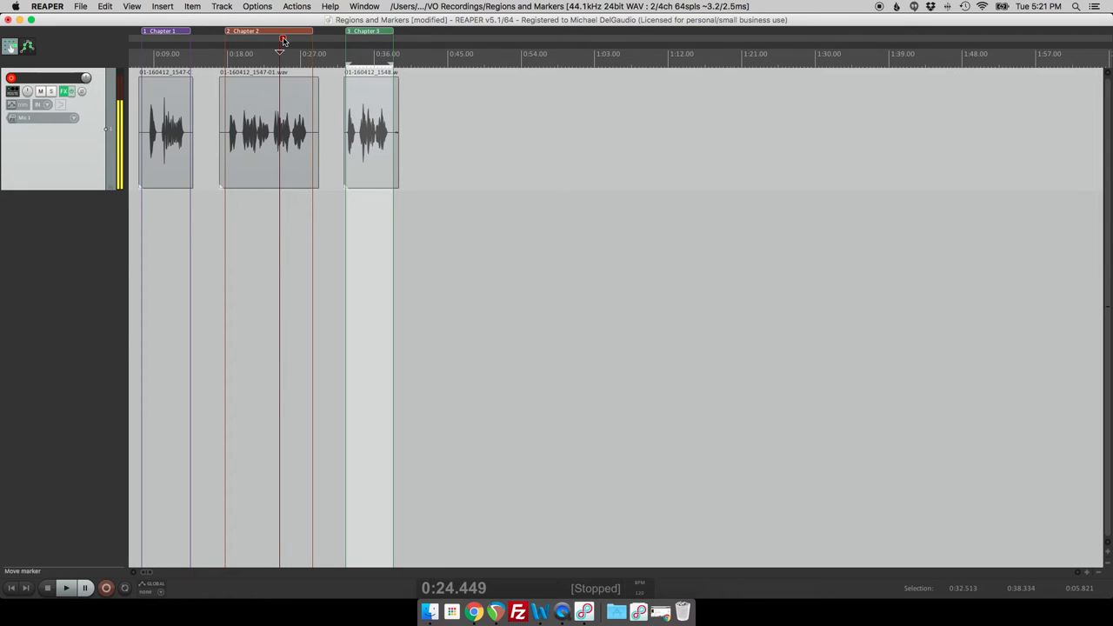
- Rename the marker inside Chapter 2 to 'Check Pronunciation'
right_click(280, 41)
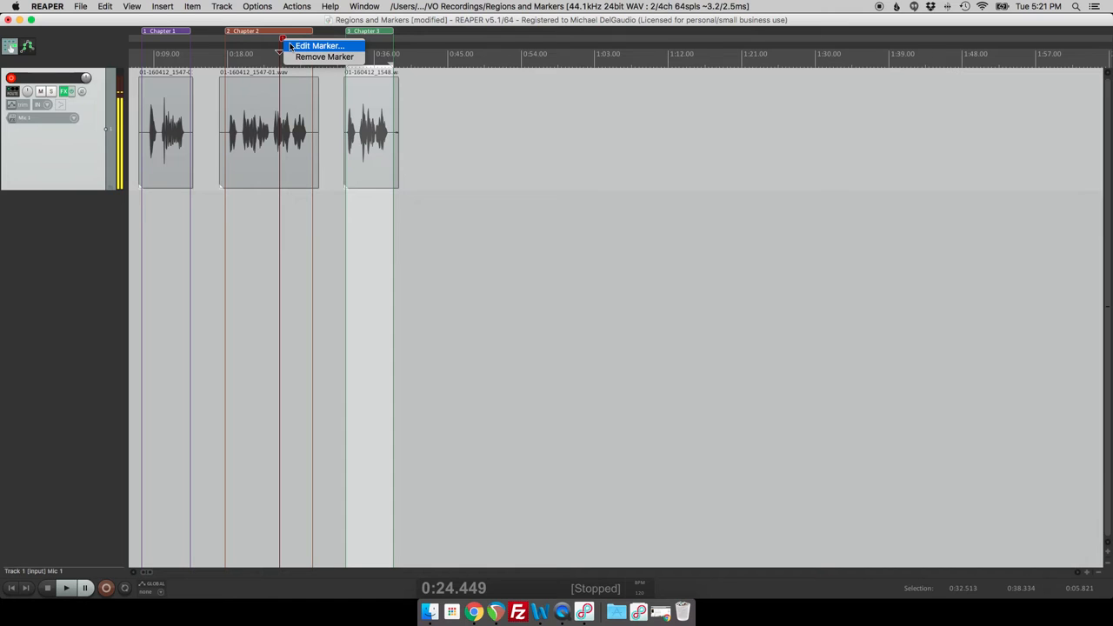
left_click(318, 45)
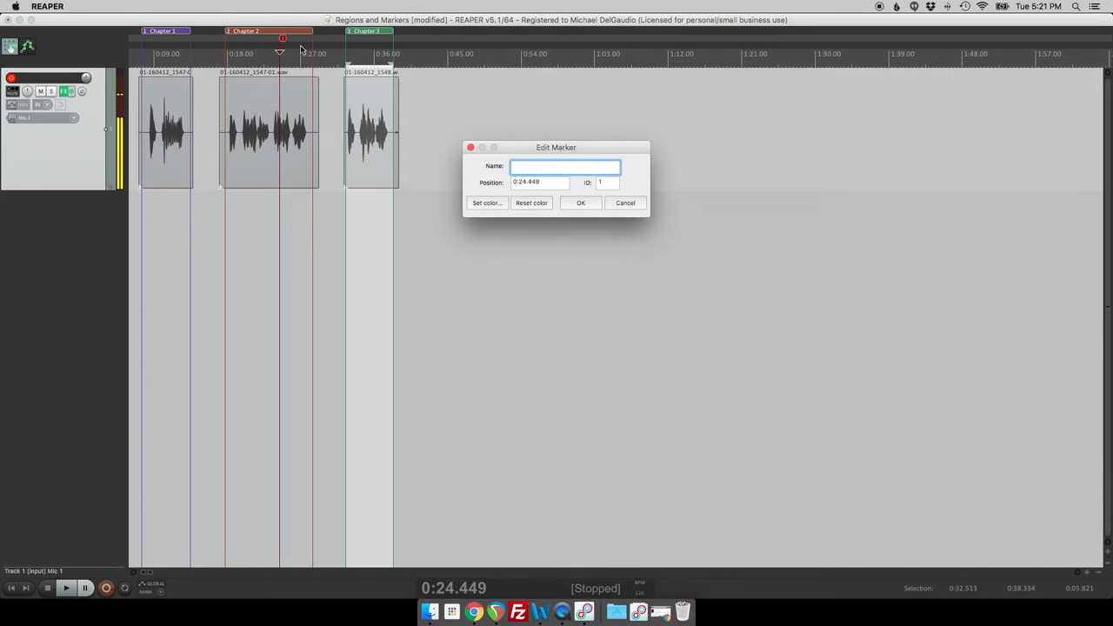
type("Check Pronunciation")
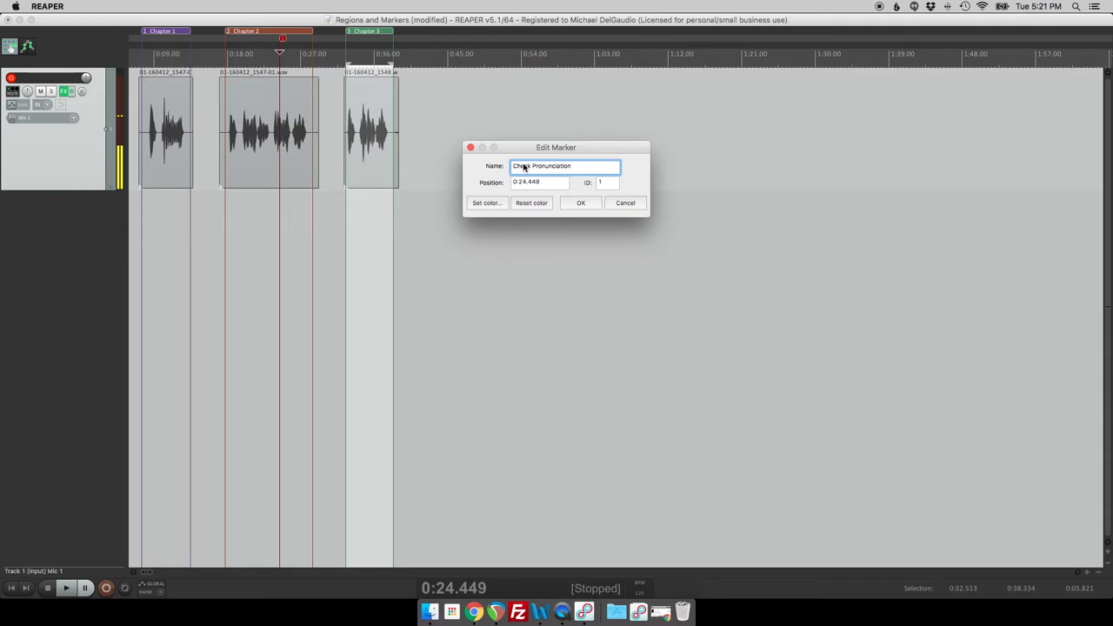
left_click(581, 203)
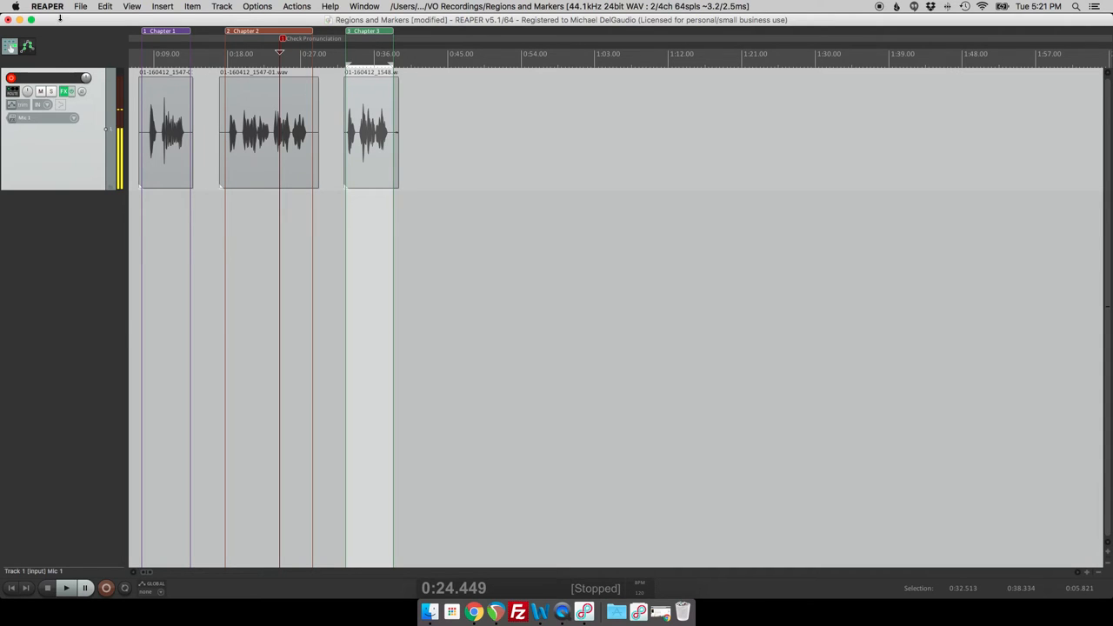
- Open the Render to File dialog from the File menu
left_click(80, 6)
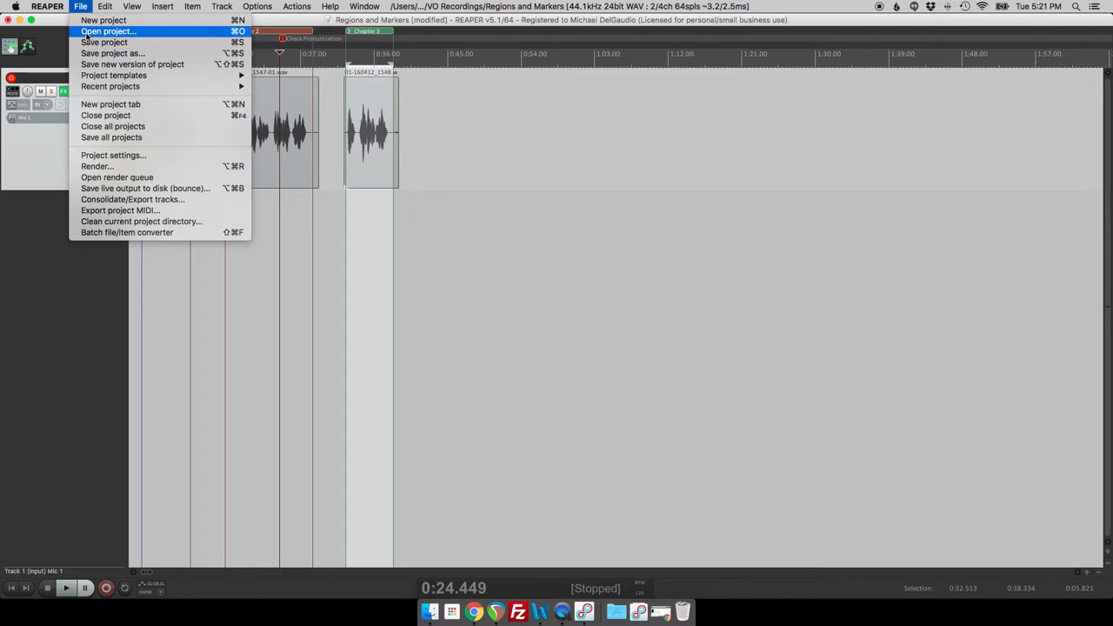
mouse_move(96, 166)
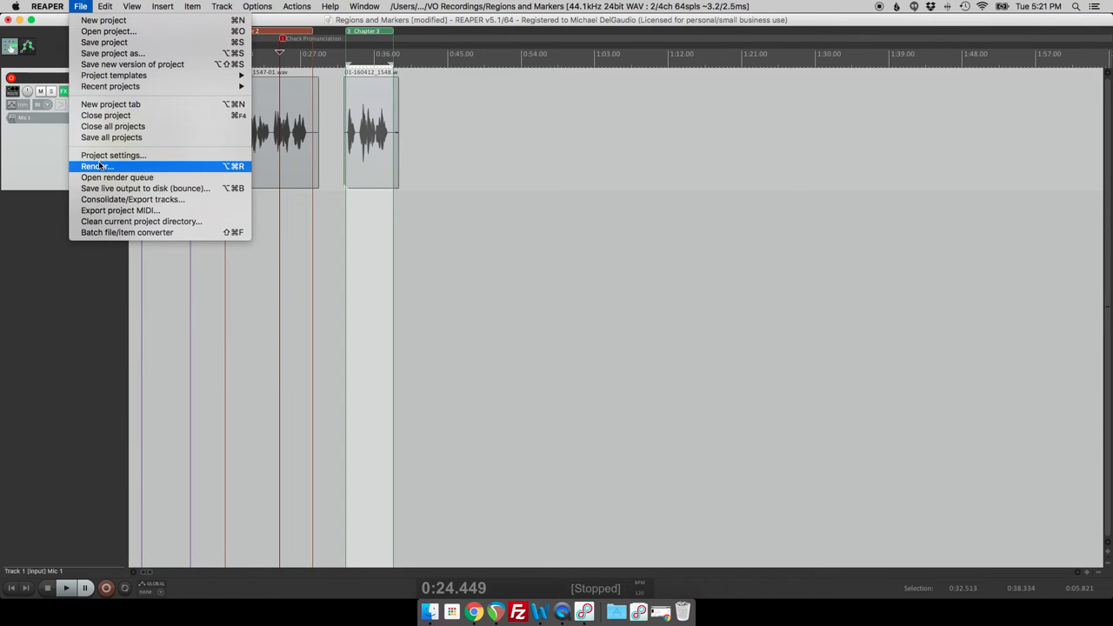
left_click(95, 166)
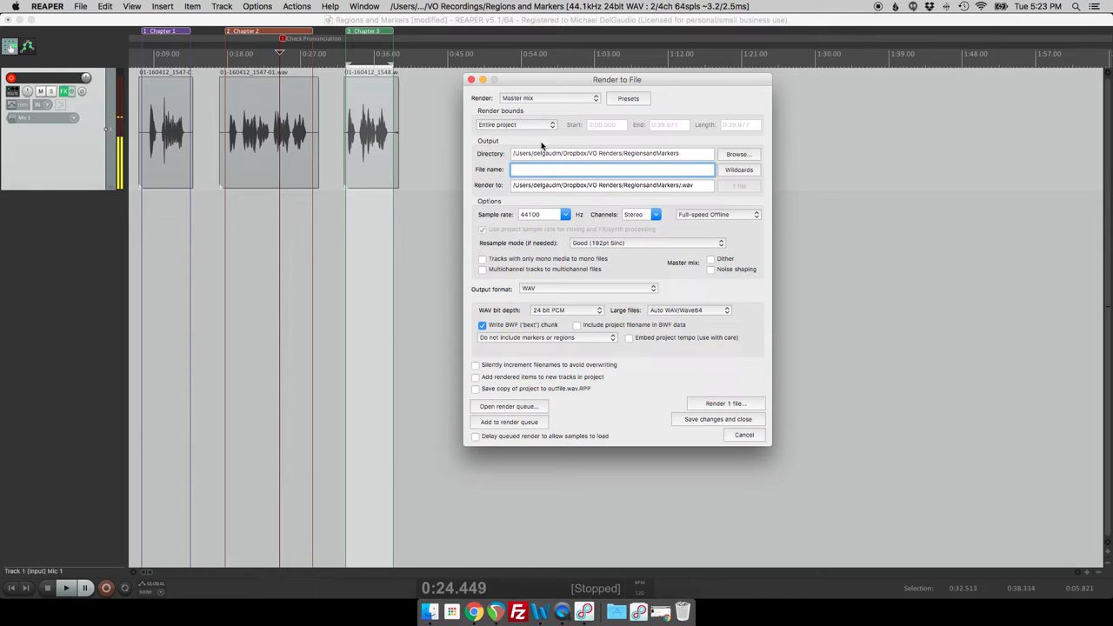
- Change the render bounds from Entire project to Project regions
left_click(611, 170)
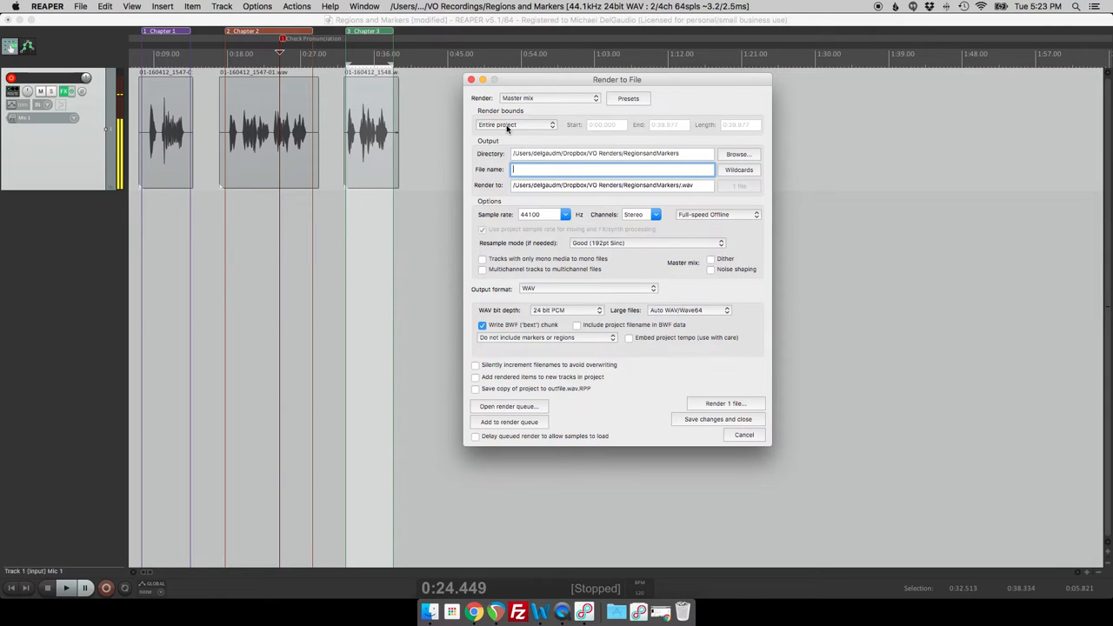
left_click(613, 170)
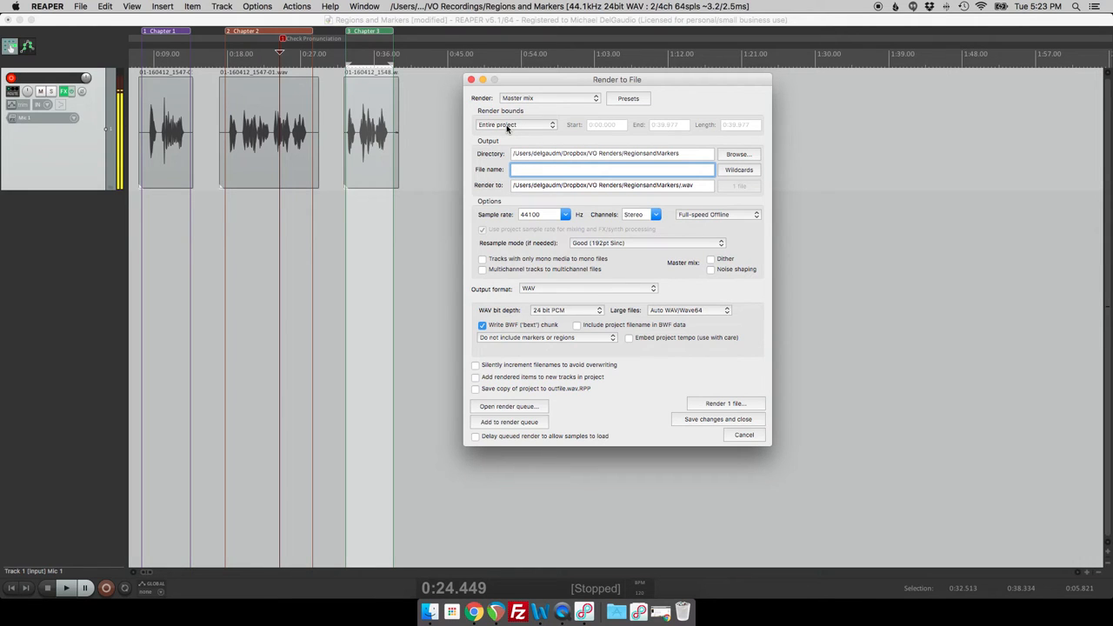
left_click(515, 124)
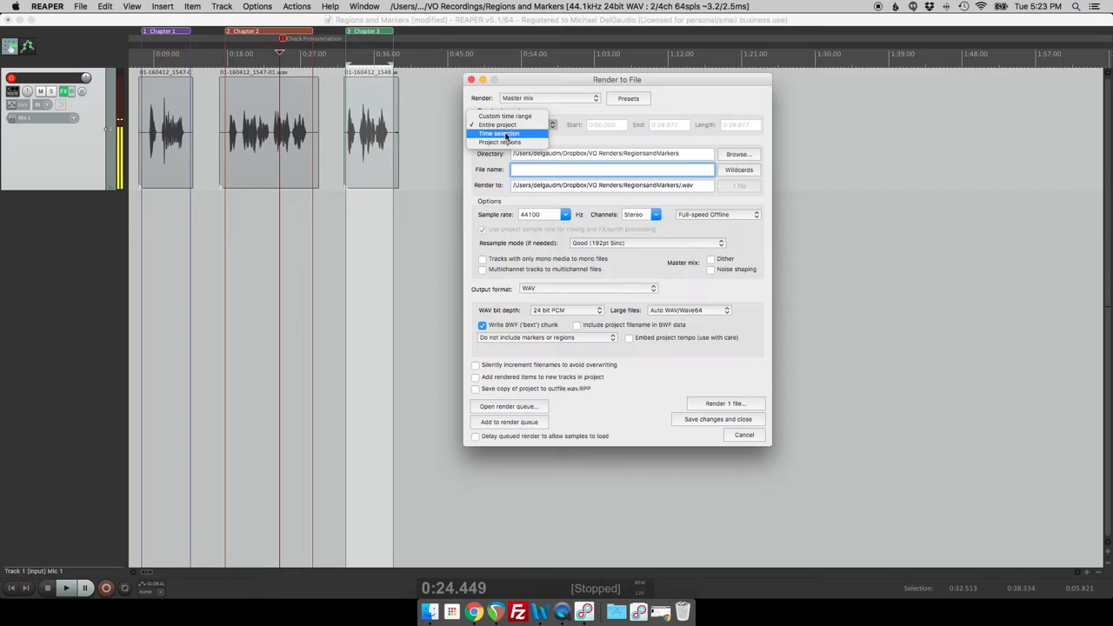
left_click(500, 142)
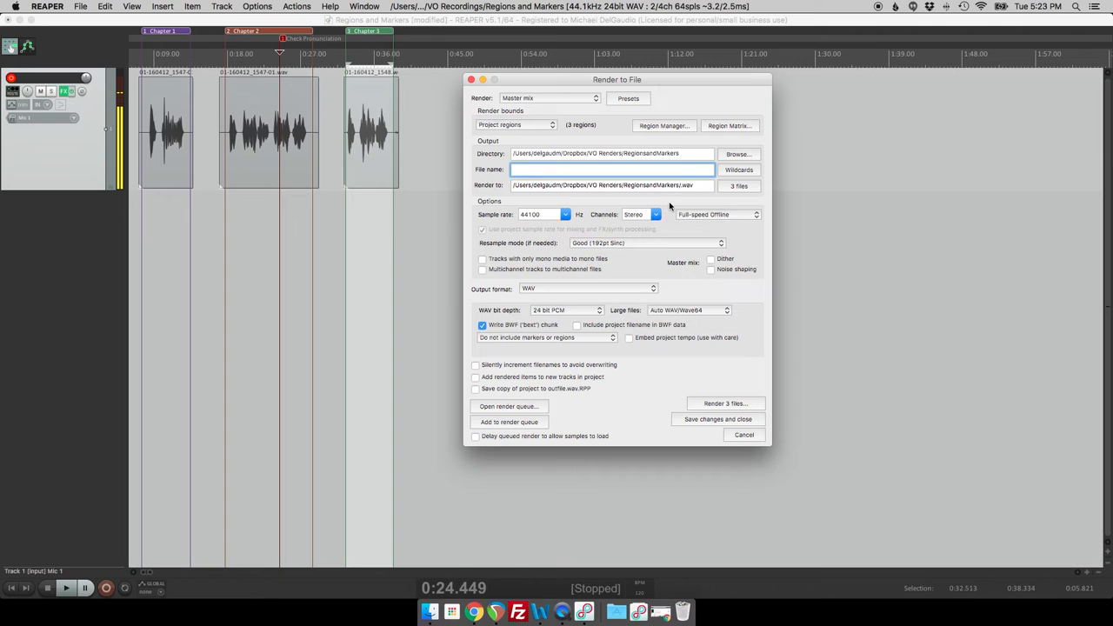
mouse_move(694, 409)
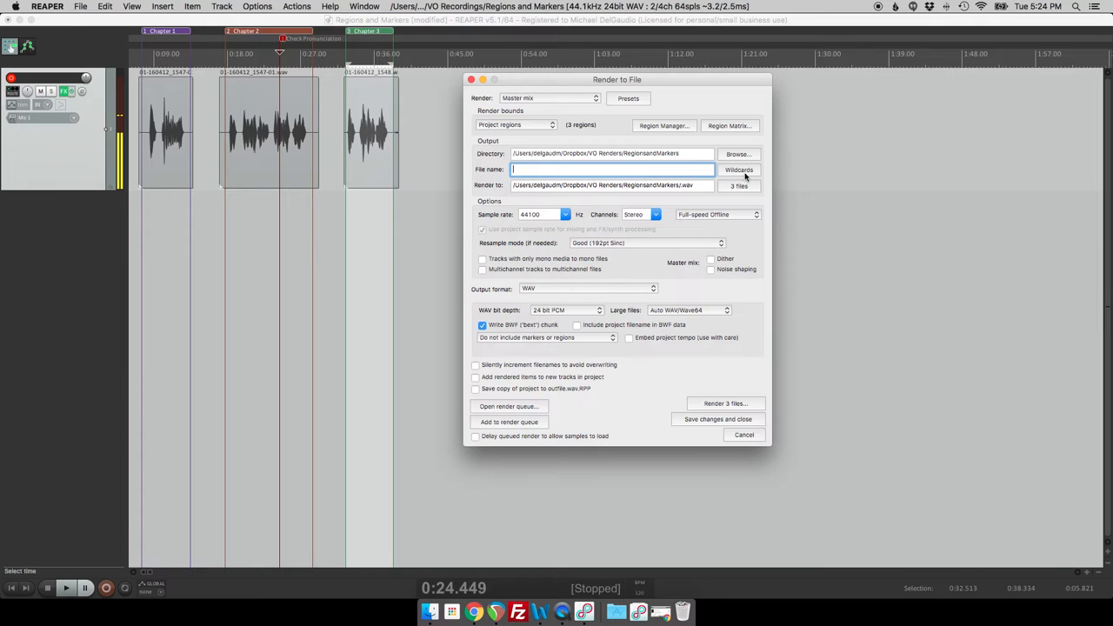
- Name outputs '$project - $region', set channels to mono, and render the three files
left_click(738, 170)
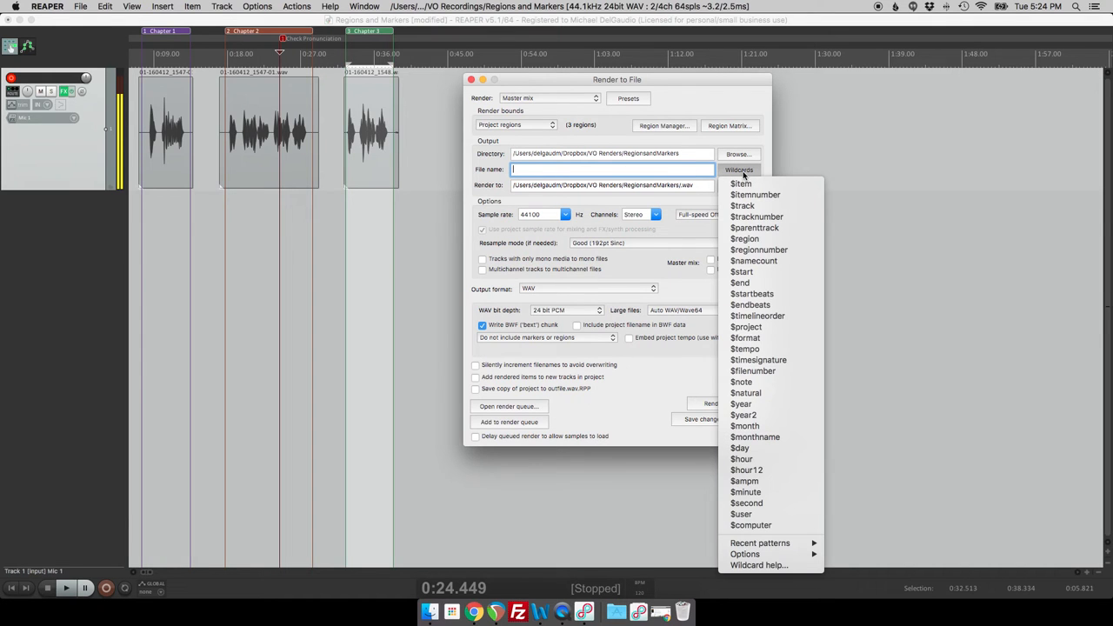
mouse_move(752, 294)
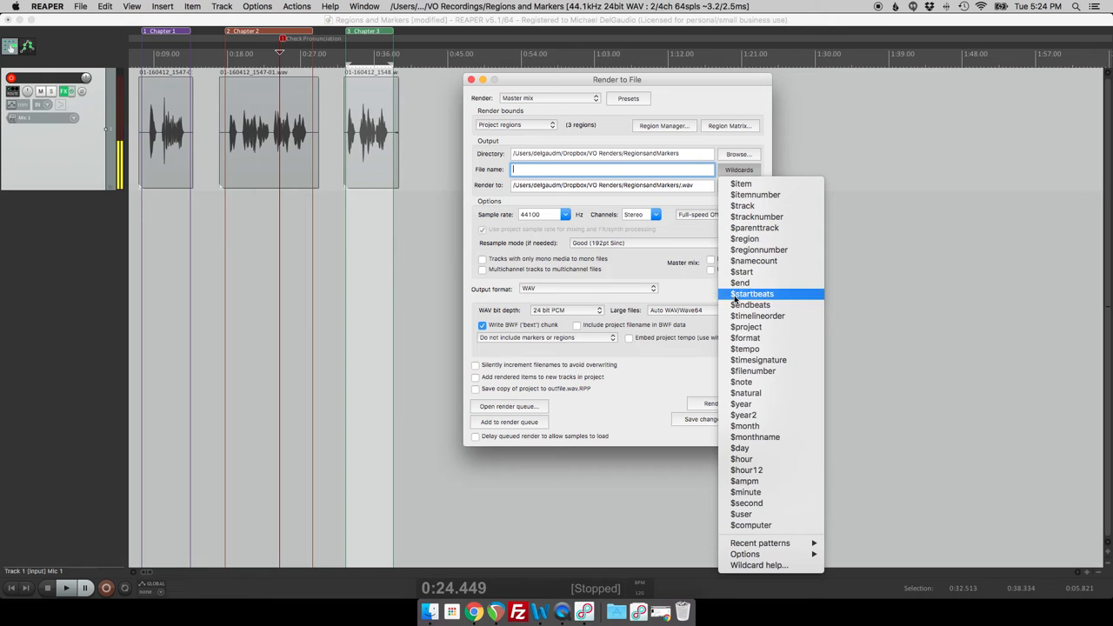
left_click(746, 326)
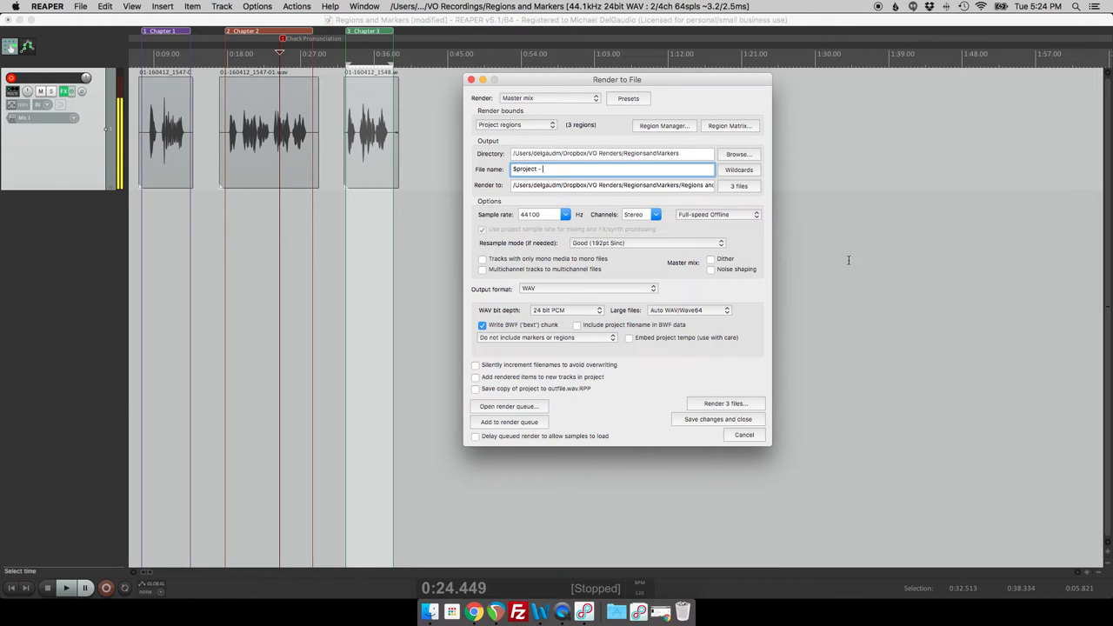
left_click(739, 170)
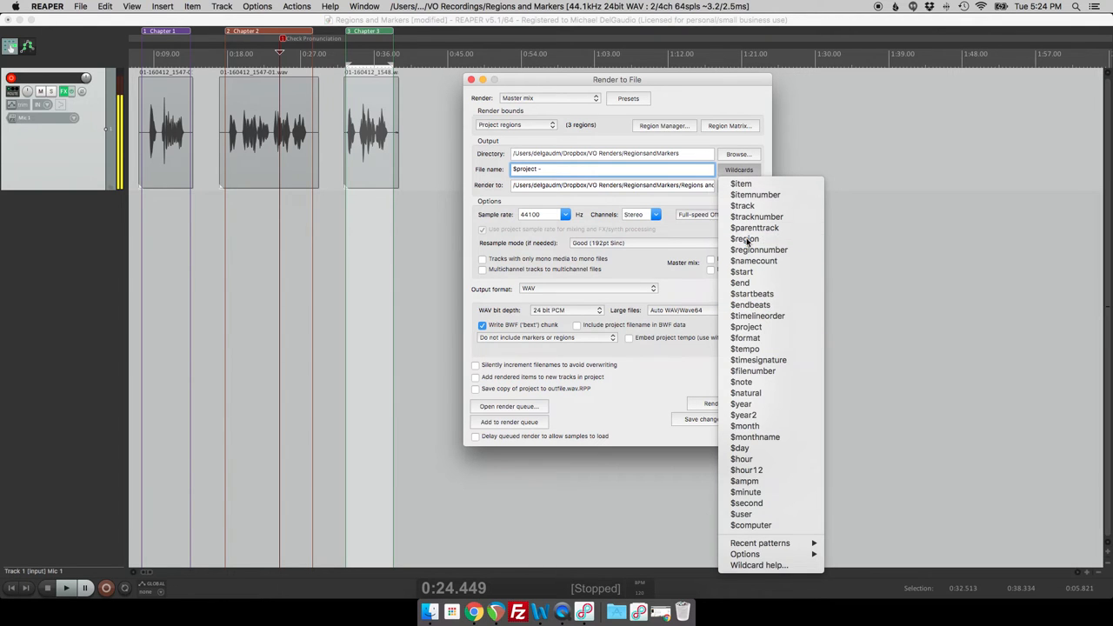
left_click(745, 239)
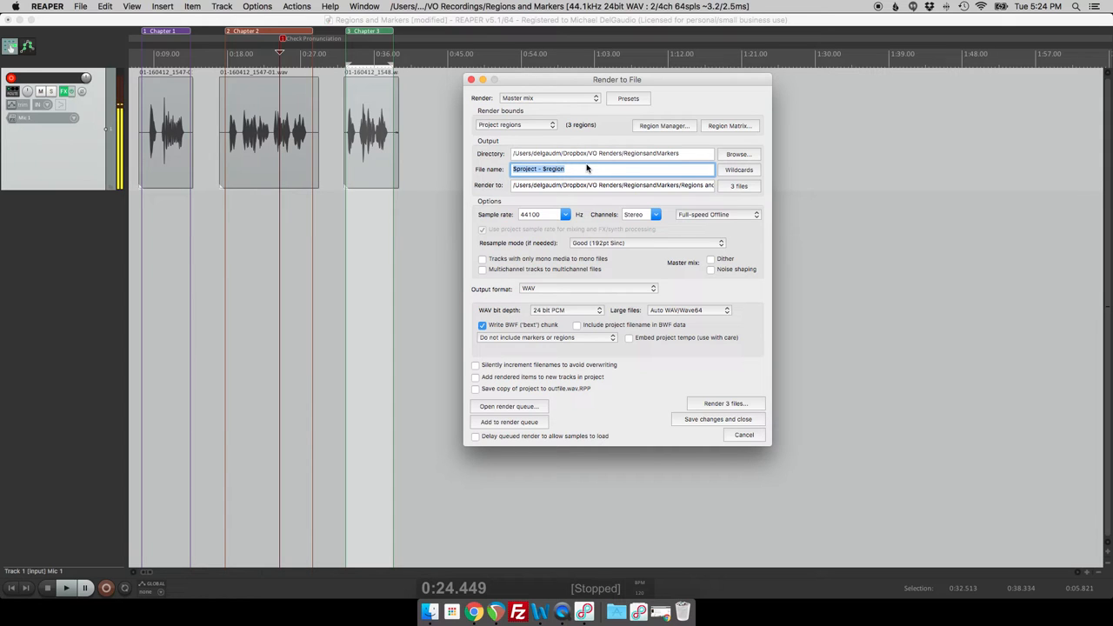
mouse_move(660, 187)
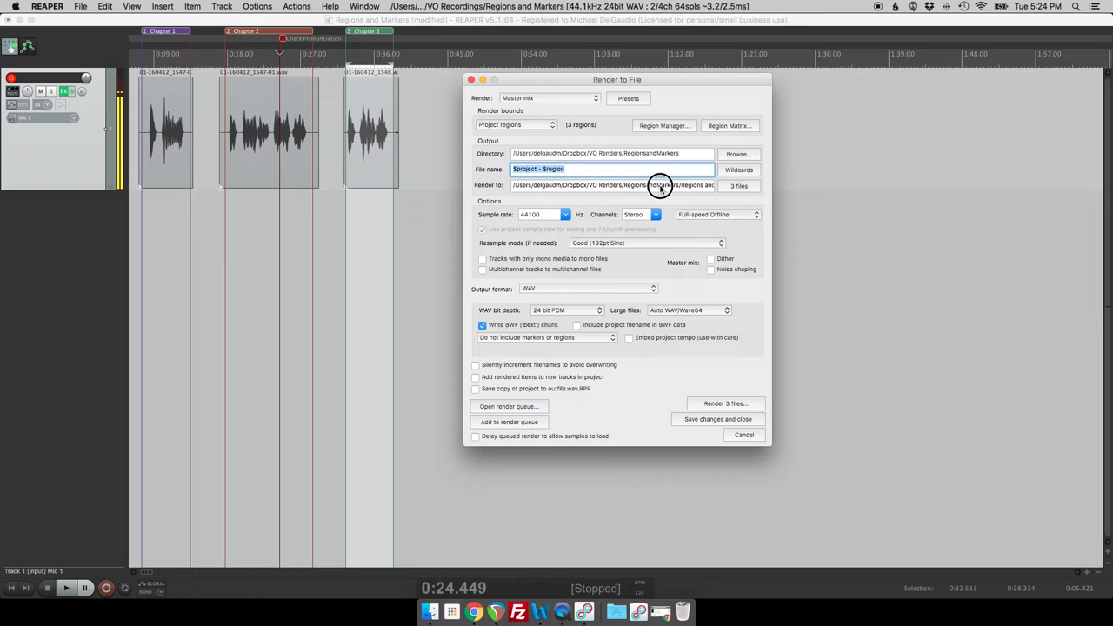
left_click(661, 185)
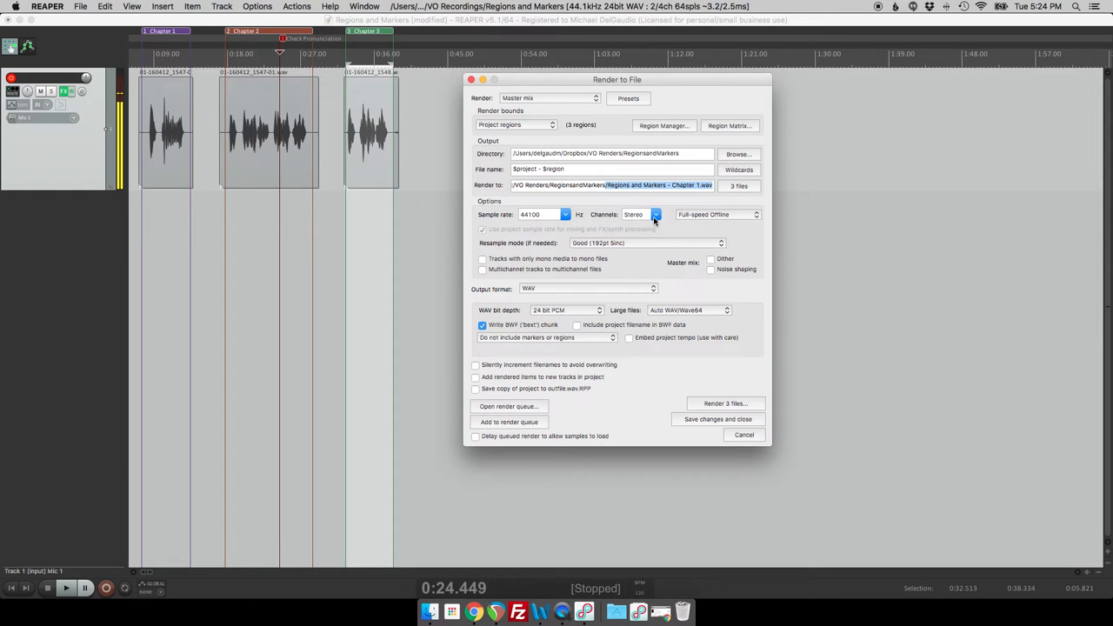
left_click(641, 215)
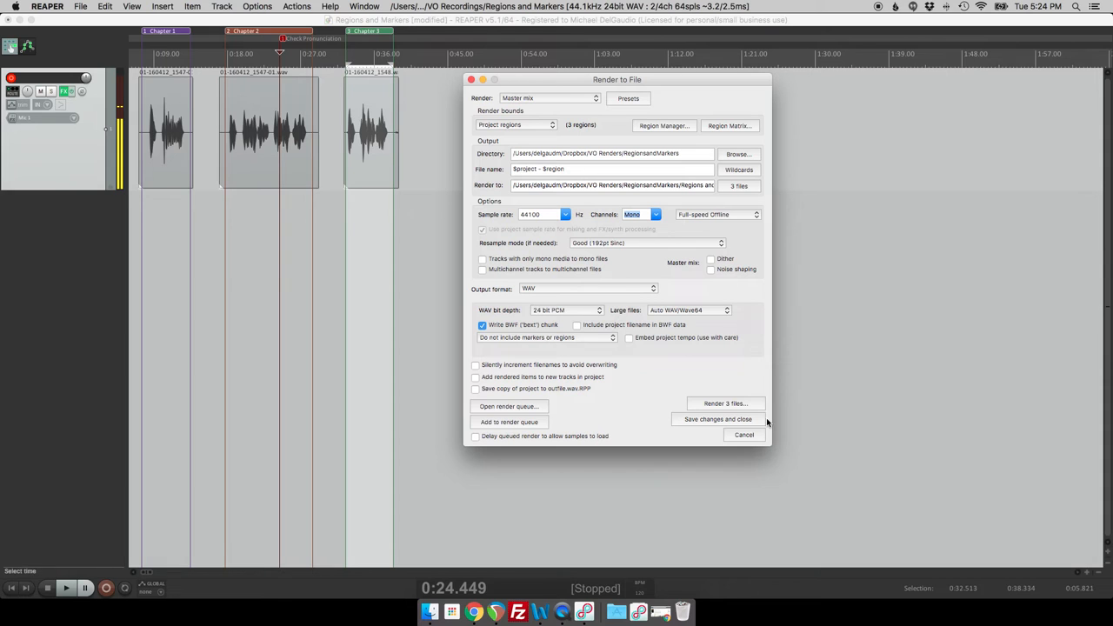
left_click(725, 402)
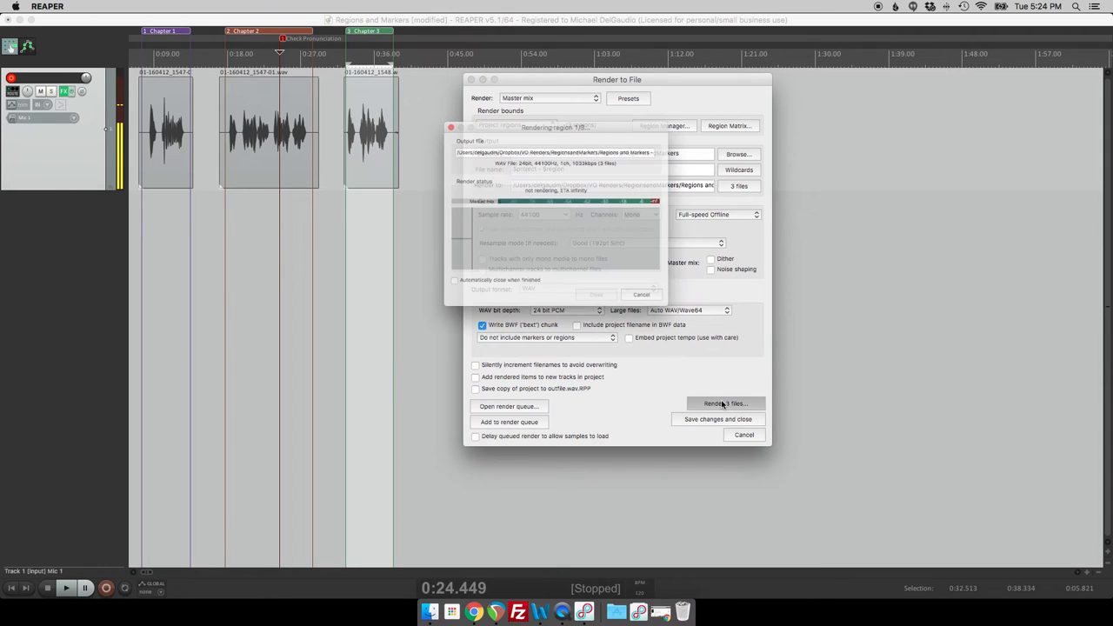
- Let the three region files finish rendering, then show the output folder in Finder
left_click(726, 404)
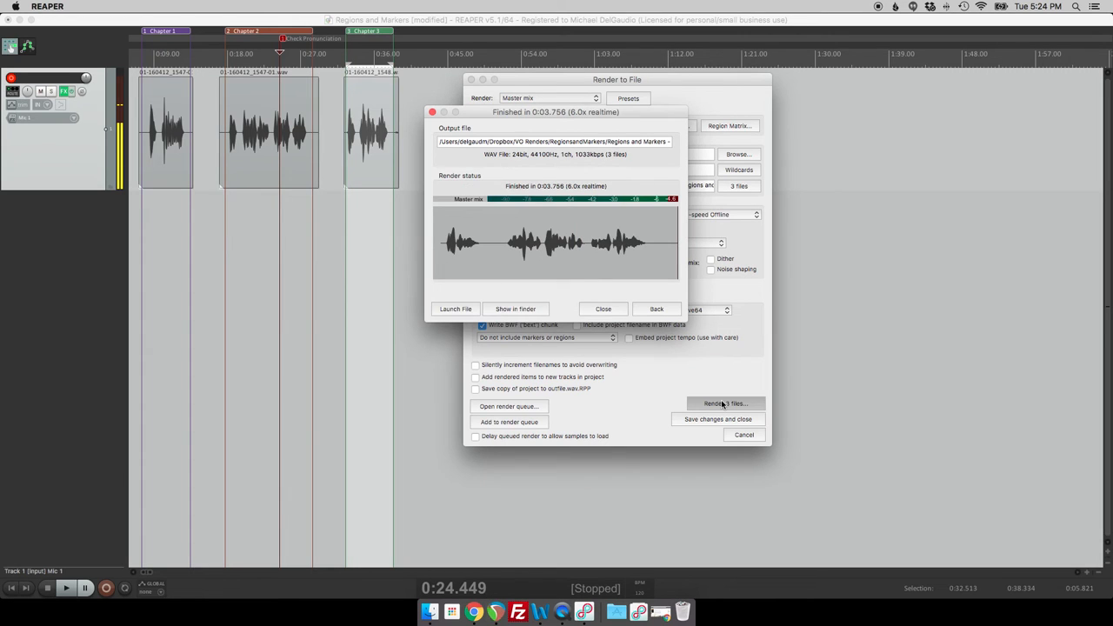
mouse_move(595, 385)
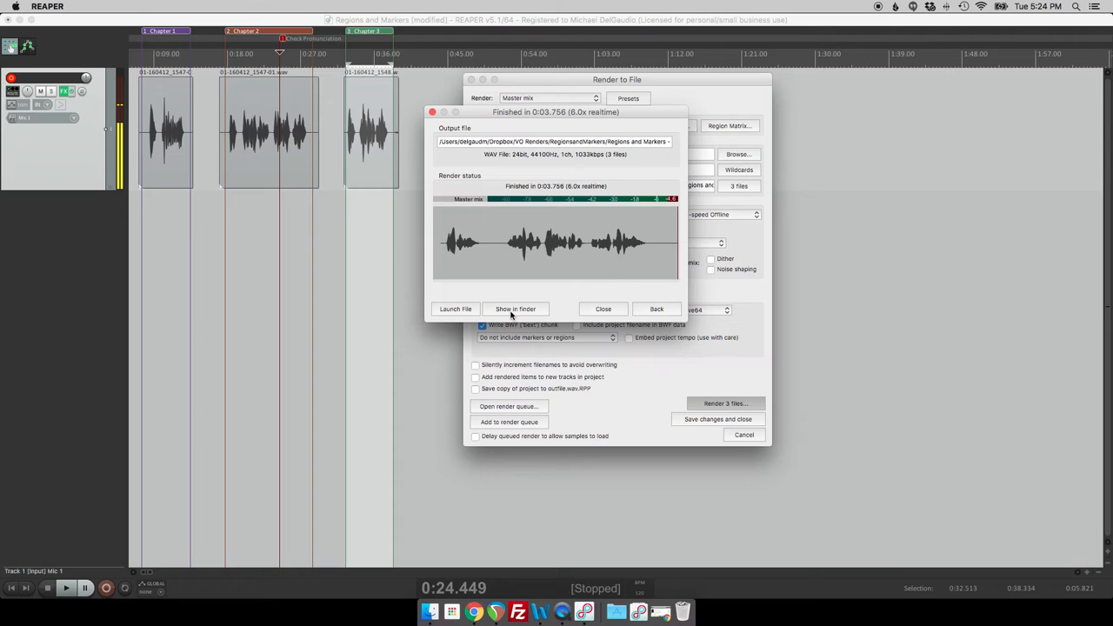
left_click(515, 309)
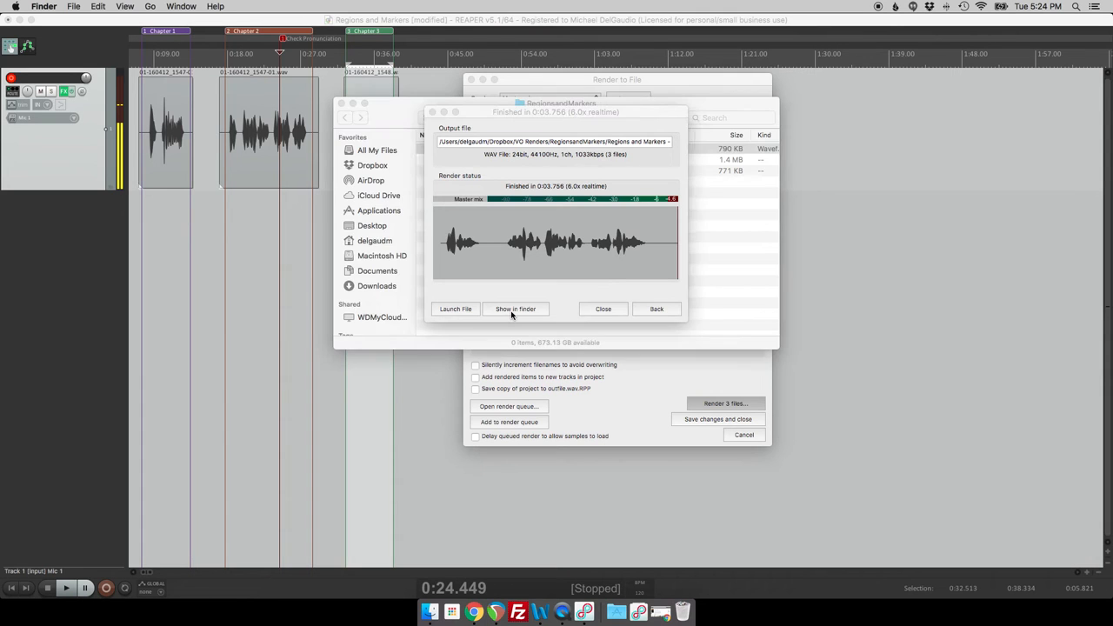
left_click(515, 308)
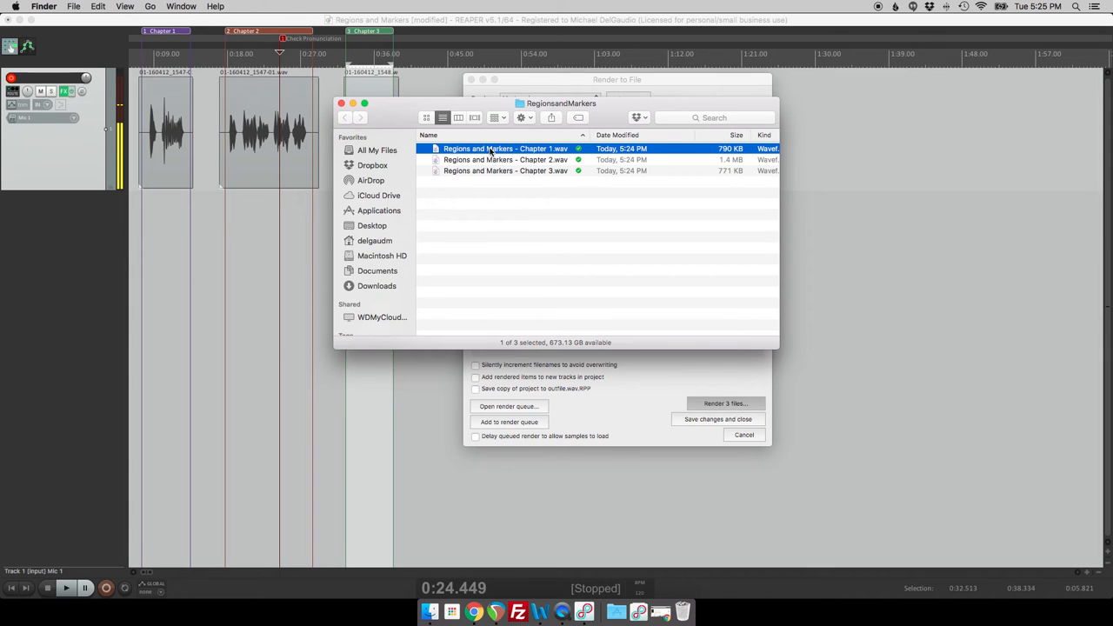
mouse_move(495, 166)
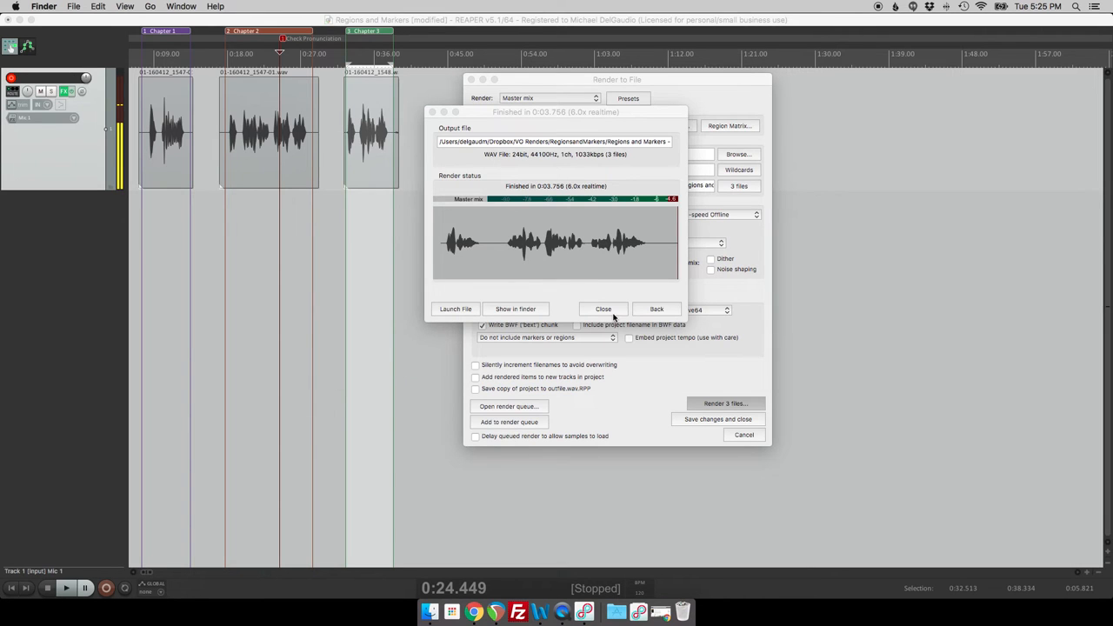
- Reopen the render settings and set the embed option to 'Markers + regions'
left_click(603, 309)
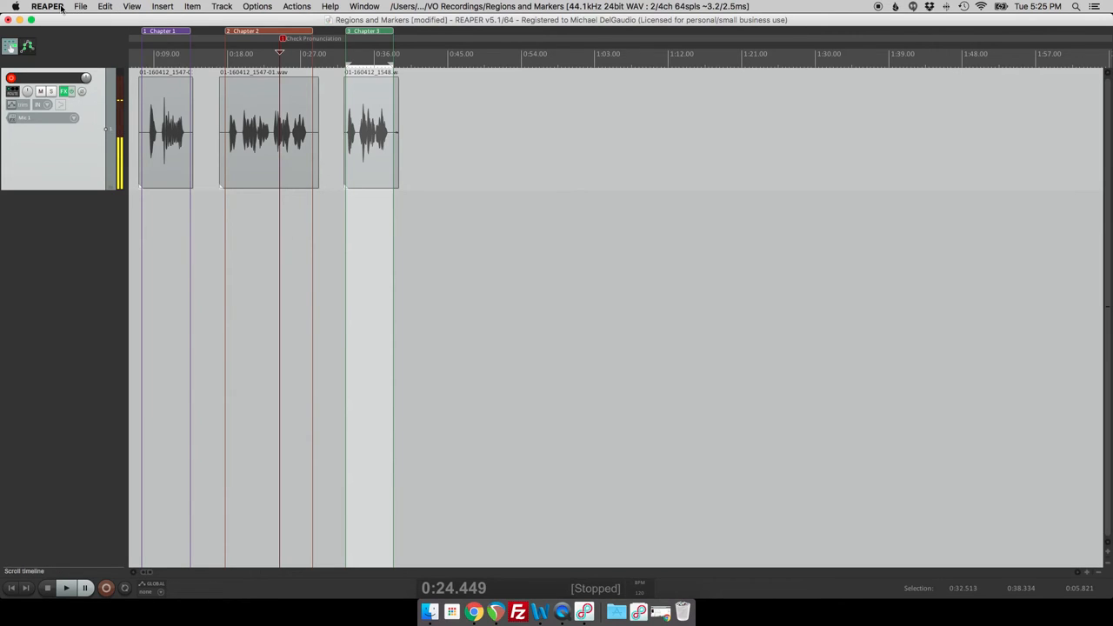
left_click(81, 6)
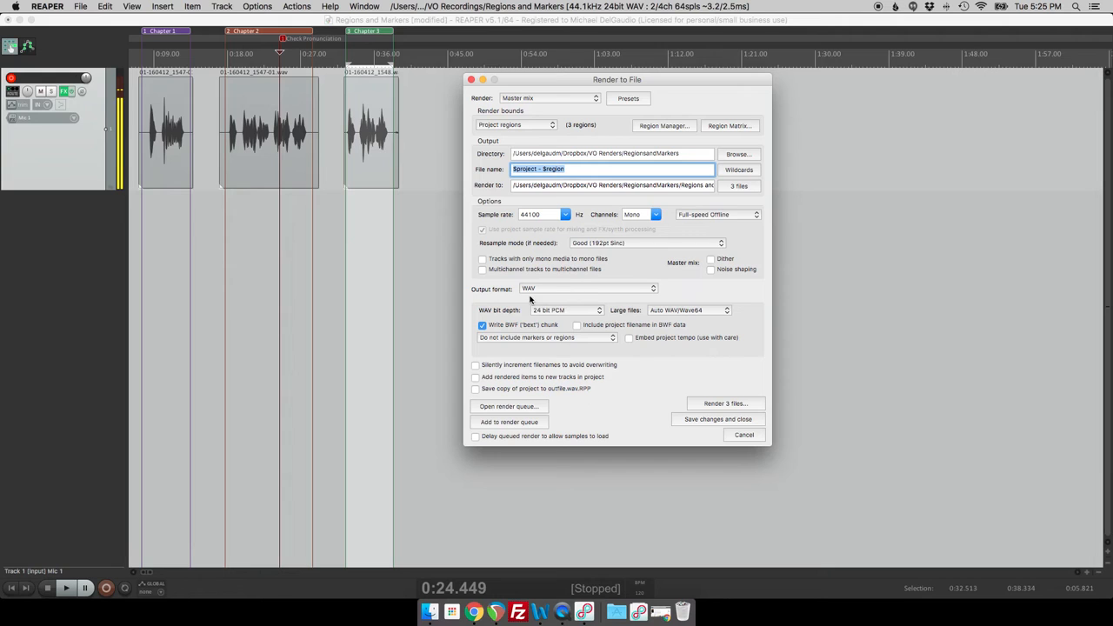
left_click(544, 338)
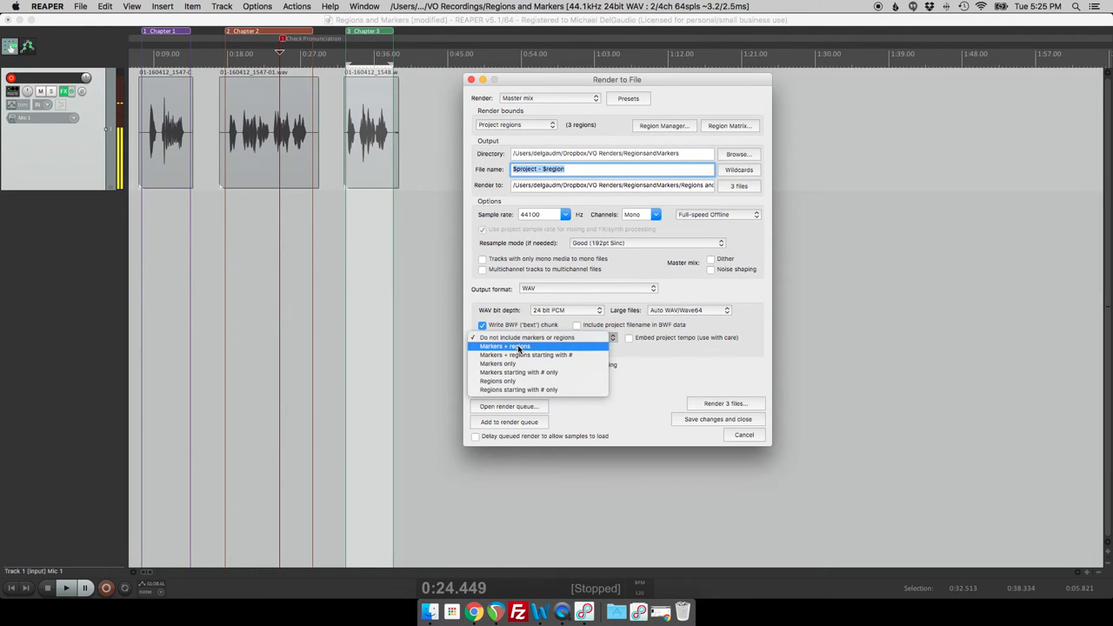
left_click(504, 346)
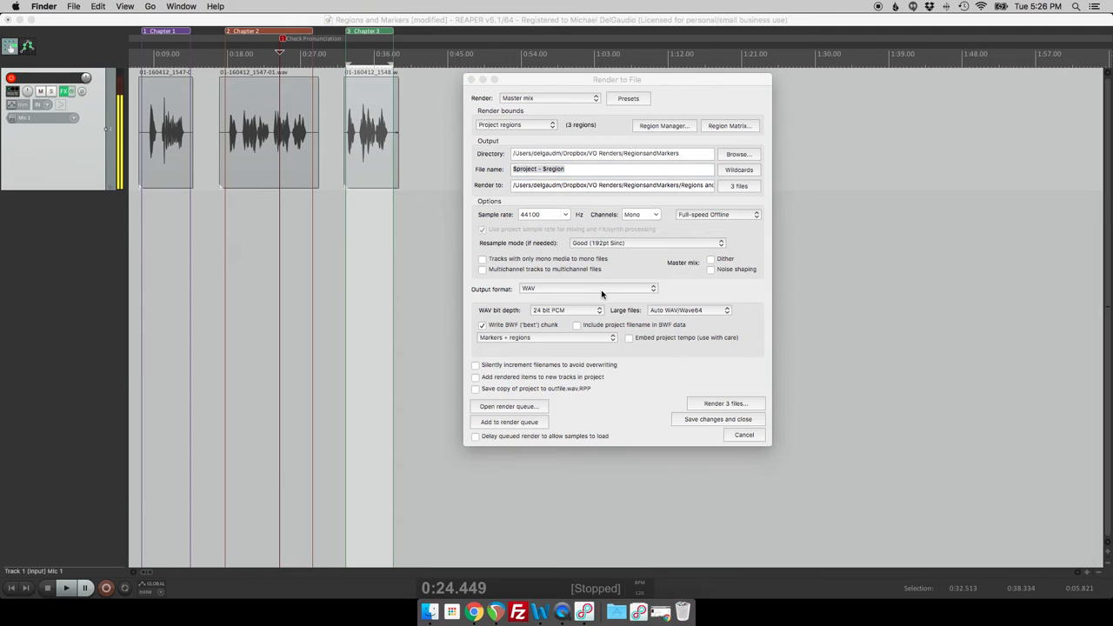
mouse_move(627, 311)
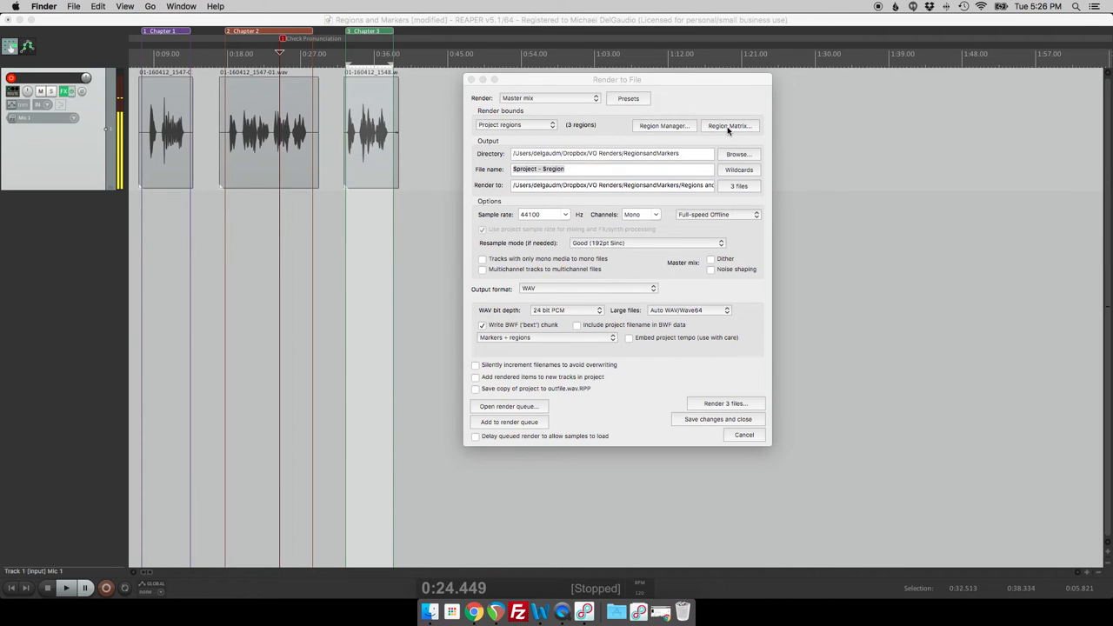
- Assign only Chapter 2's master mix in the Region Render Matrix and render that one WAV
left_click(729, 125)
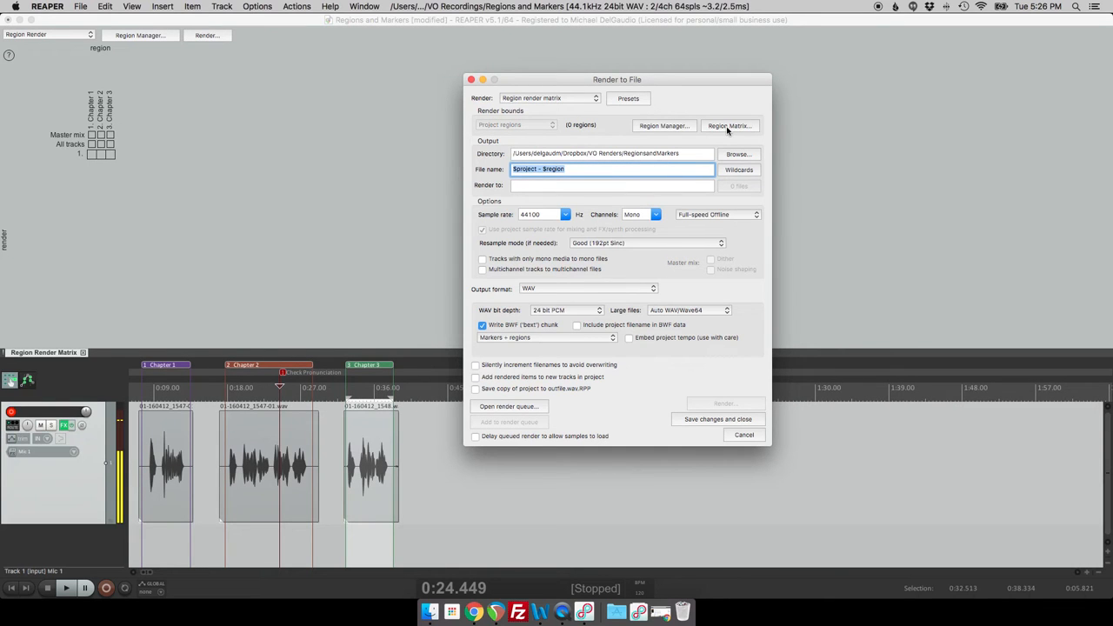
mouse_move(65, 155)
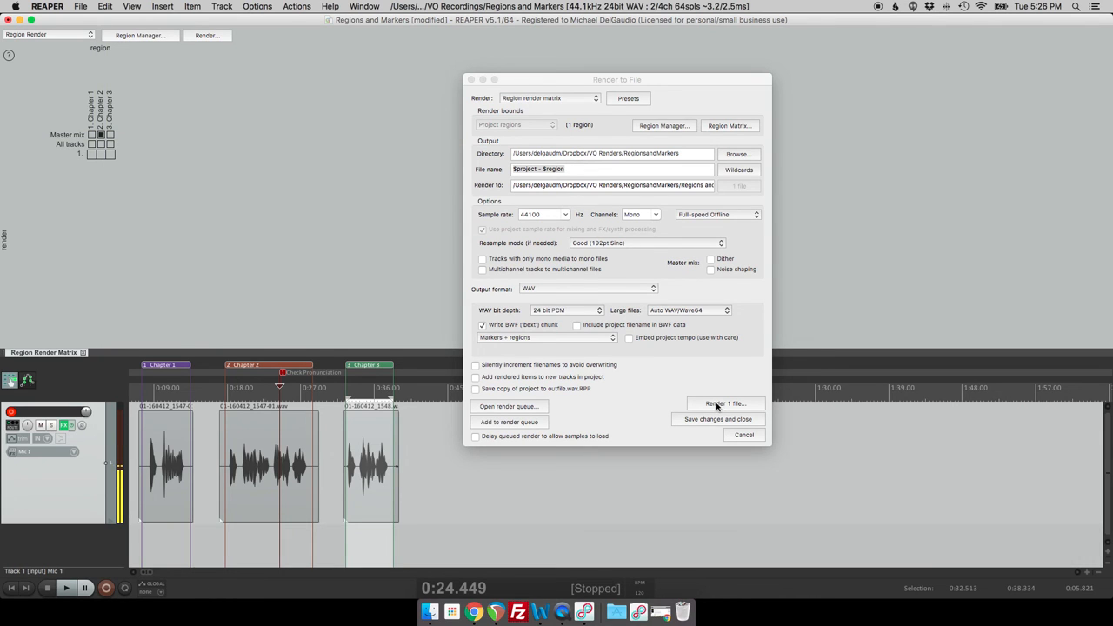
left_click(725, 403)
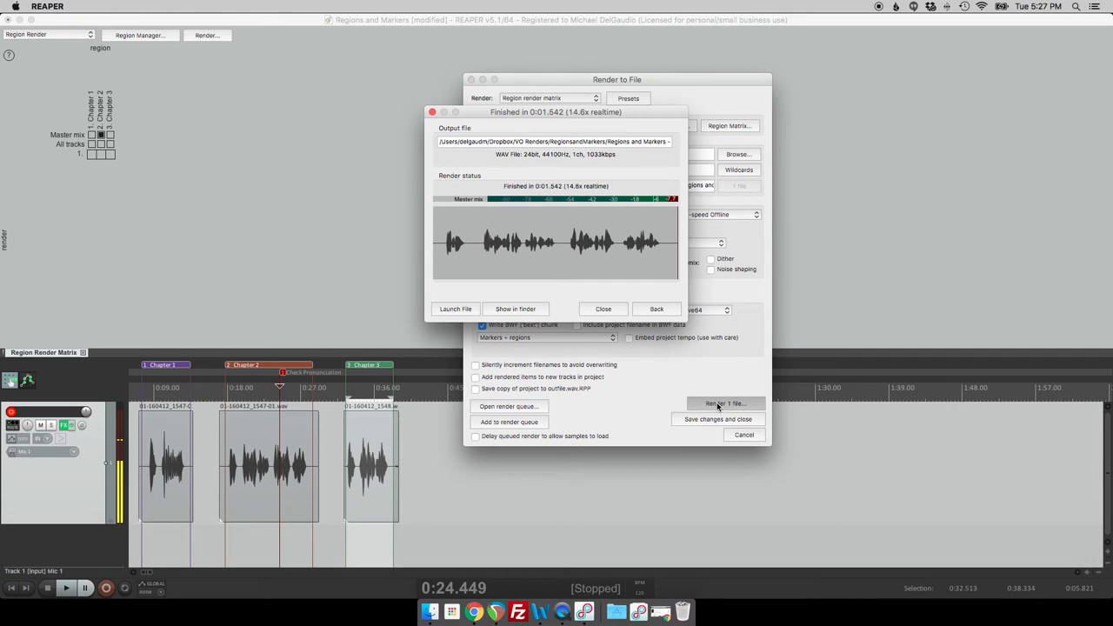
mouse_move(604, 310)
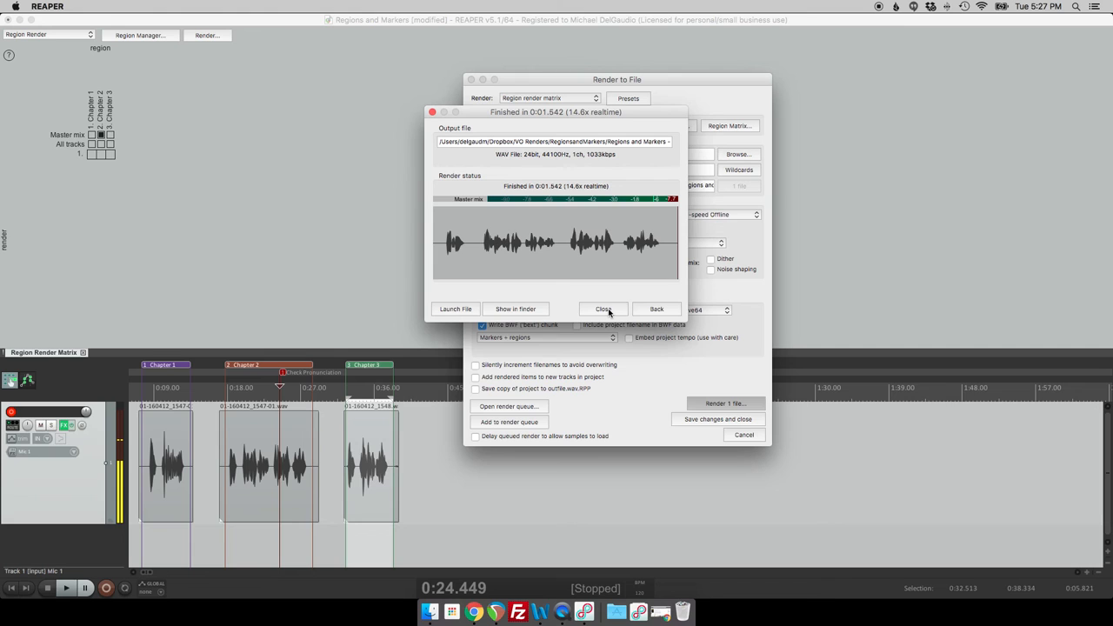
mouse_move(588, 311)
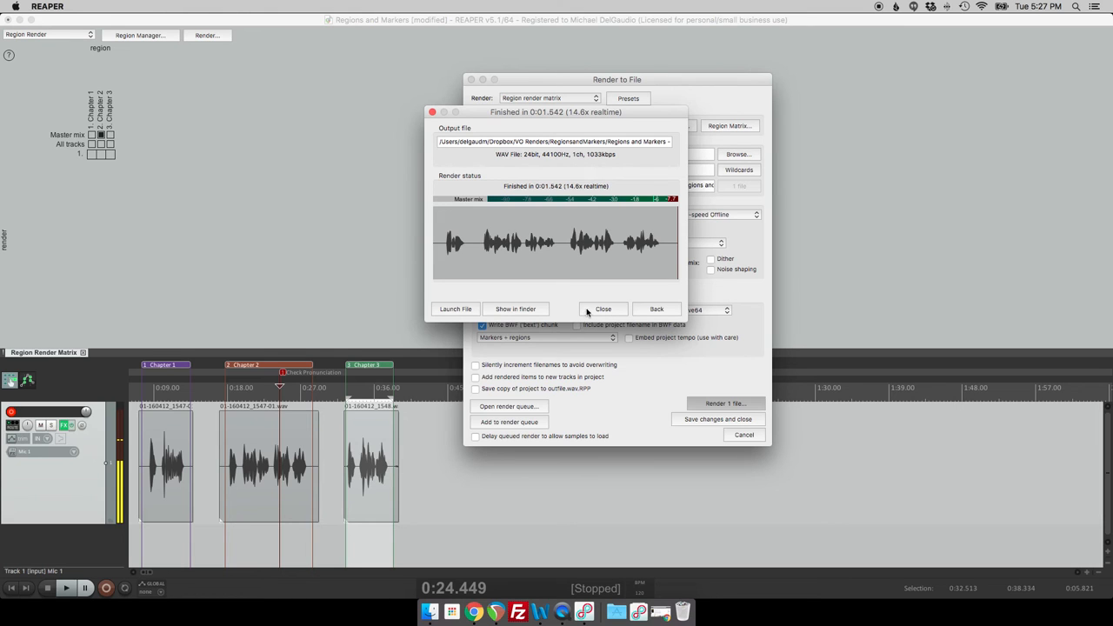
- Reveal the rendered 'Regions and Markers - Chapter 2.wav' in Finder
left_click(515, 309)
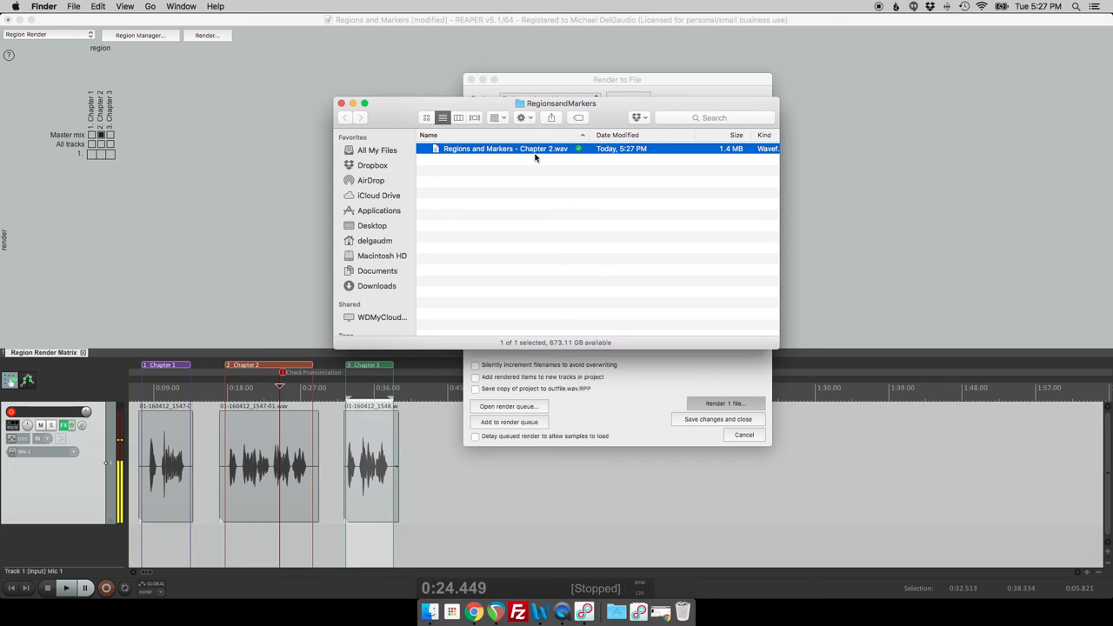
mouse_move(460, 157)
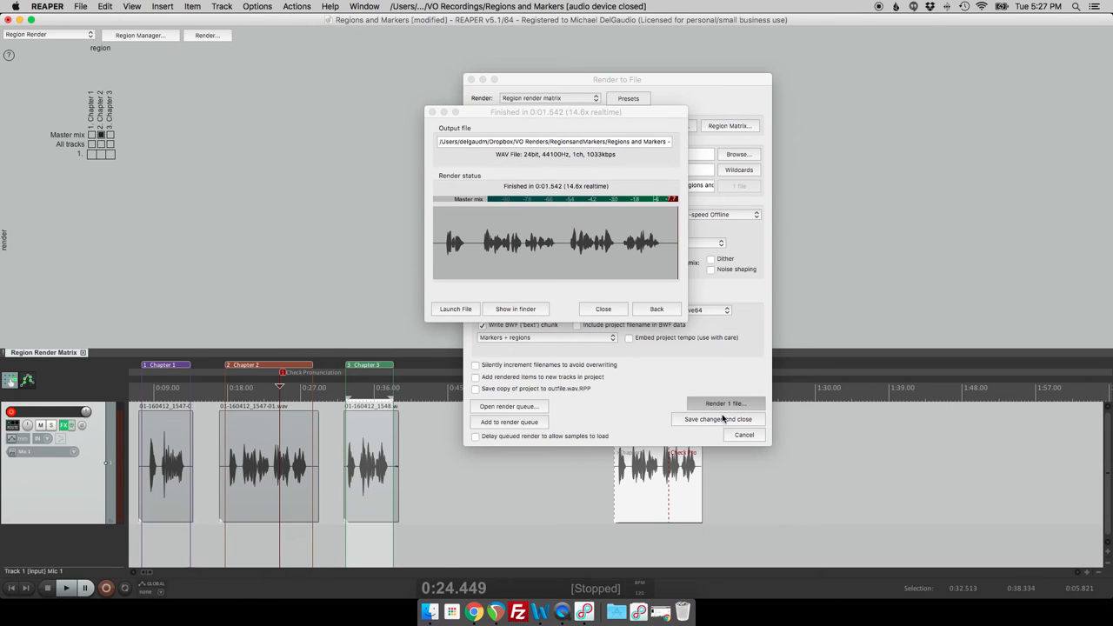
mouse_move(590, 309)
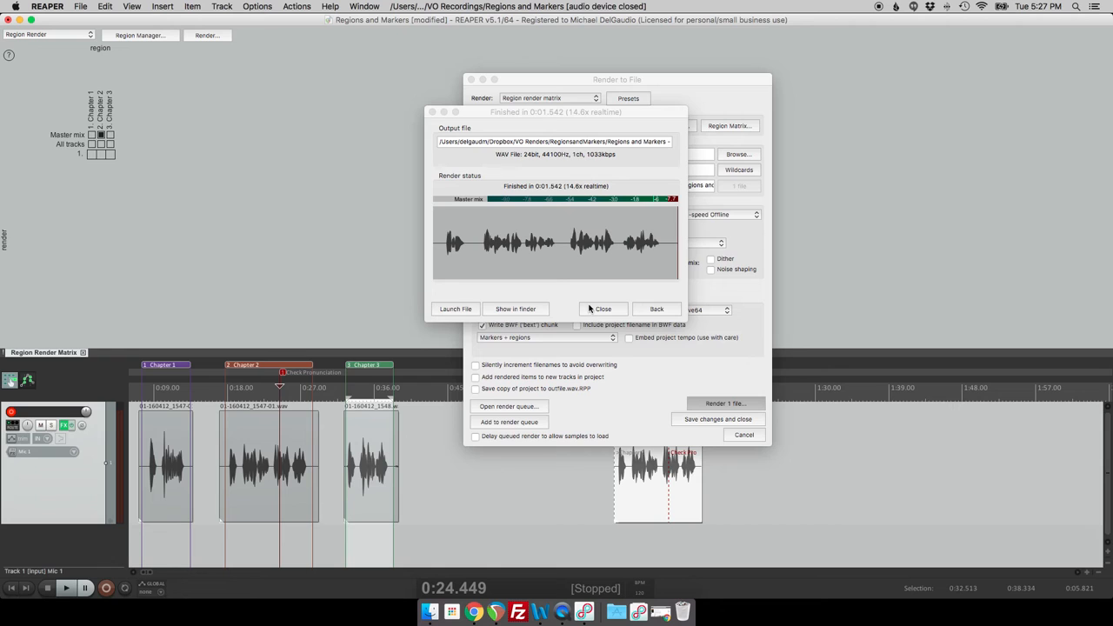
- Dismiss the render summary and select the imported Chapter 2 clip to inspect its markers
left_click(603, 309)
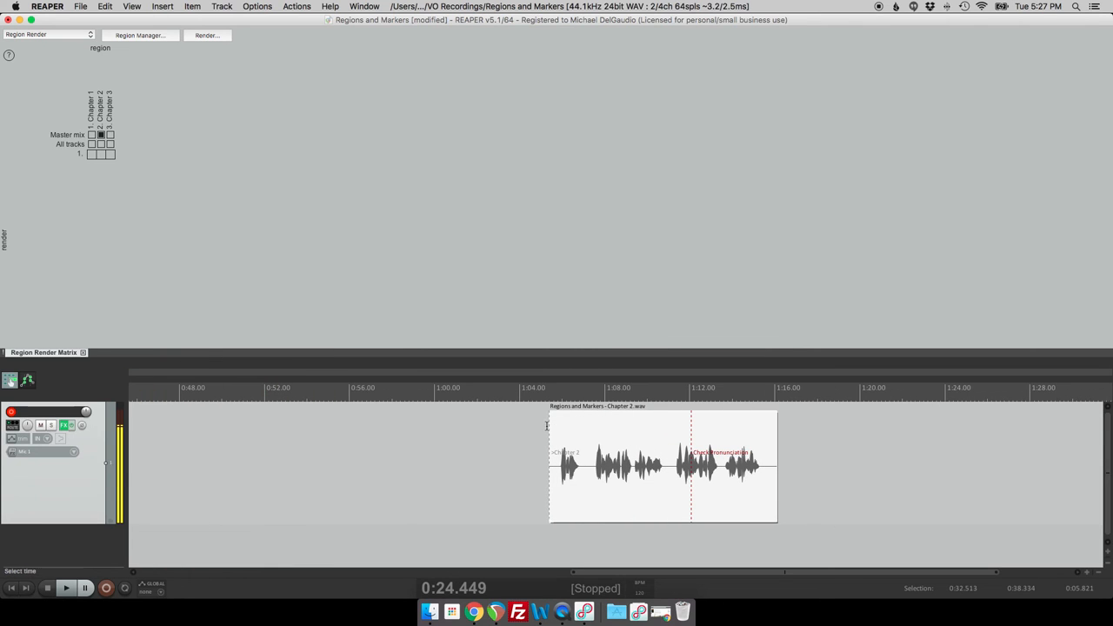
mouse_move(550, 425)
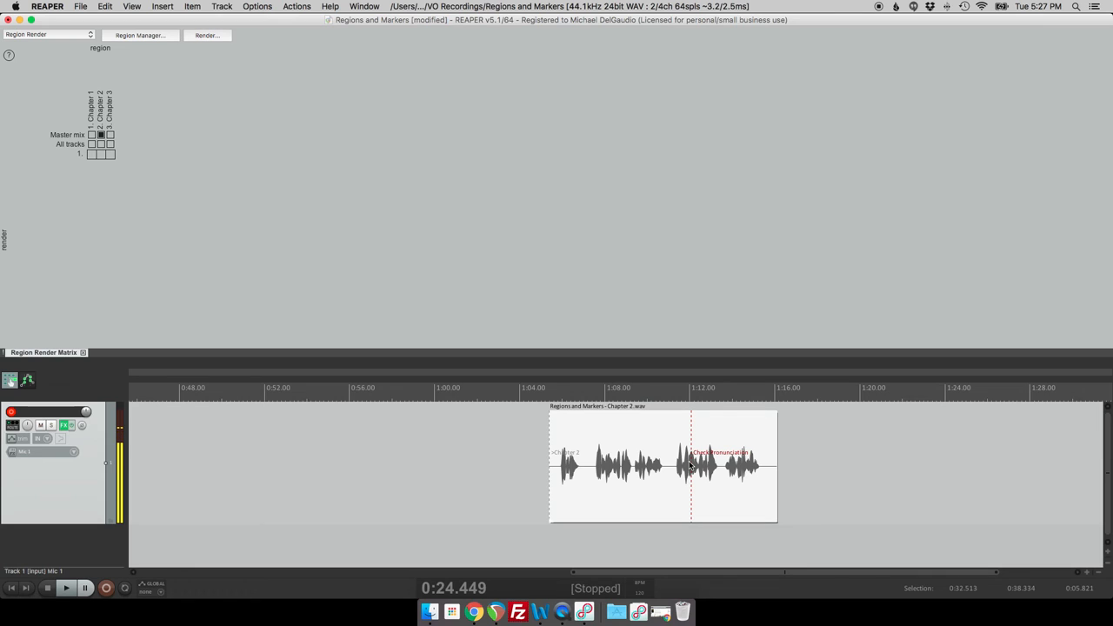
left_click(66, 588)
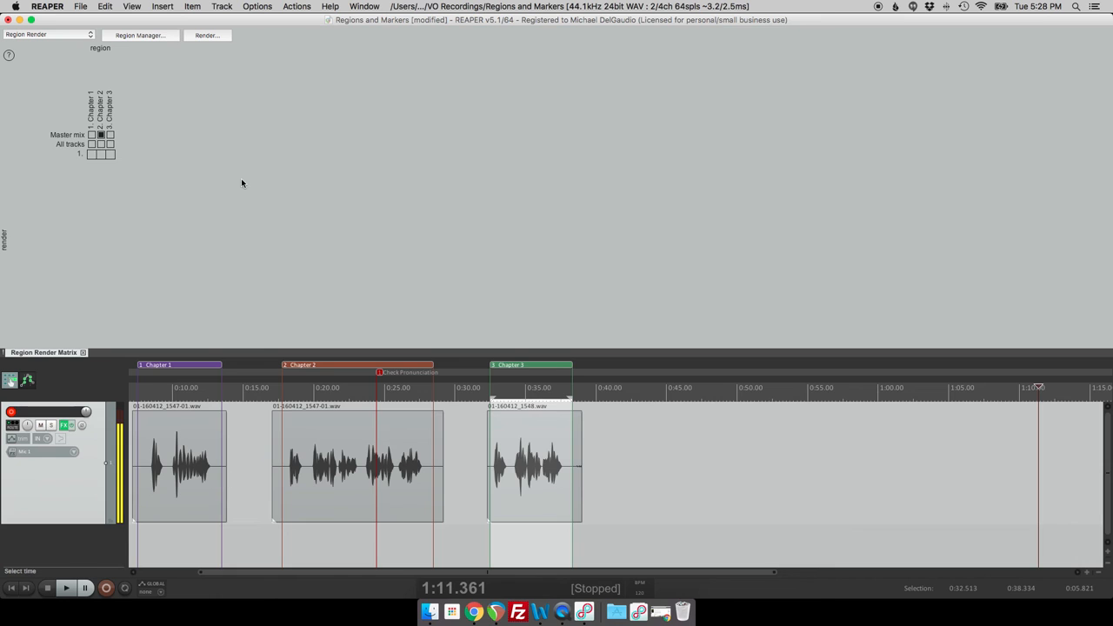
- Reopen the Render to File dialog from the File menu and show the saved presets
left_click(80, 6)
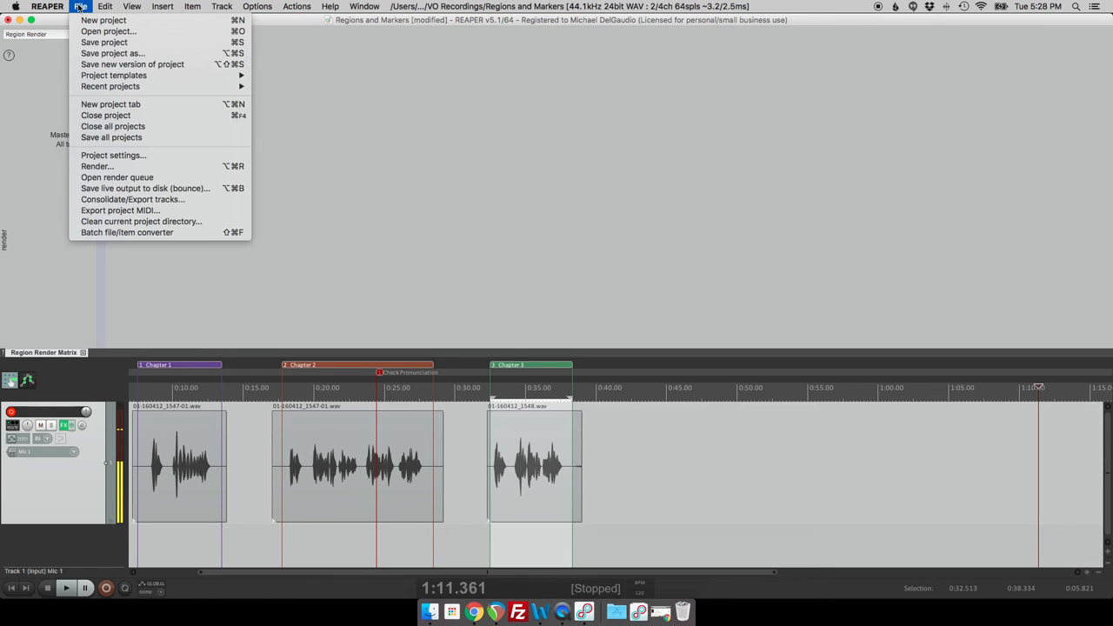
mouse_move(97, 167)
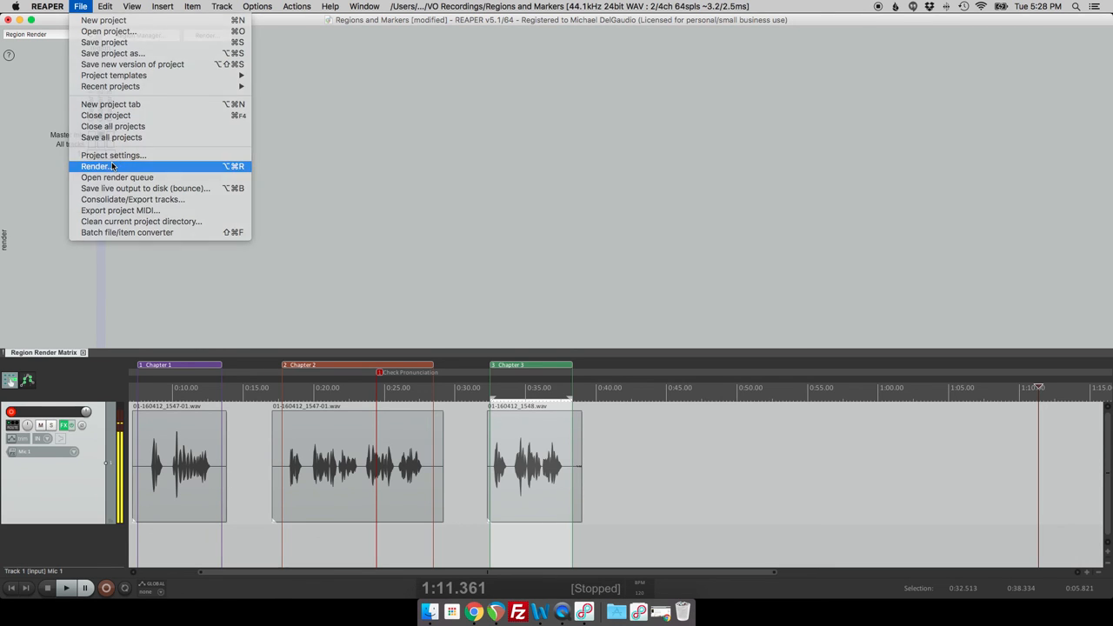
left_click(94, 166)
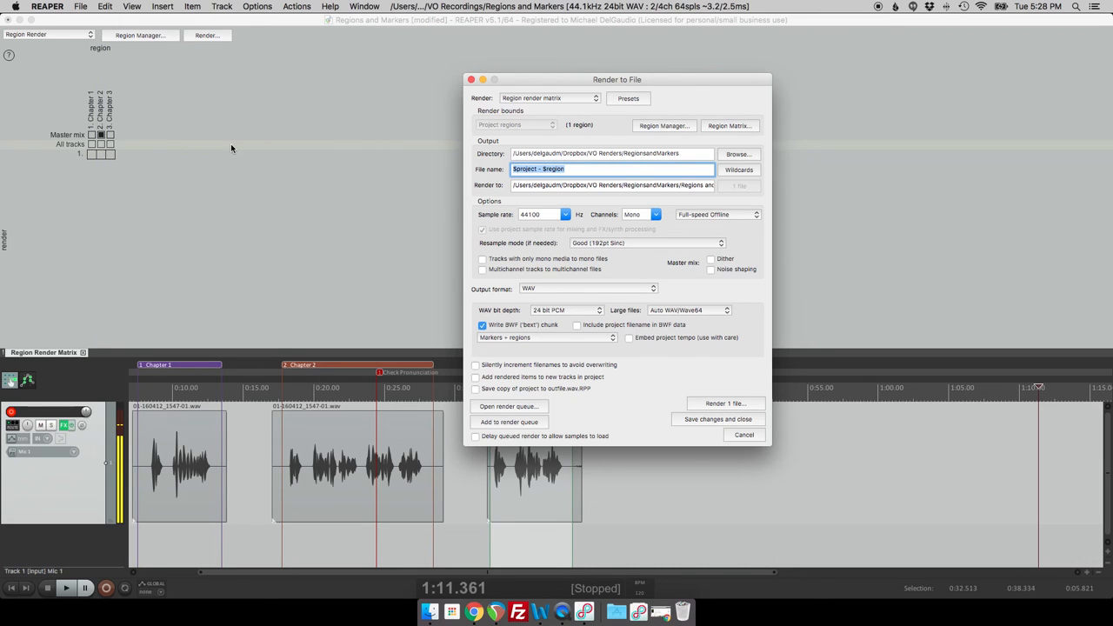
mouse_move(524, 210)
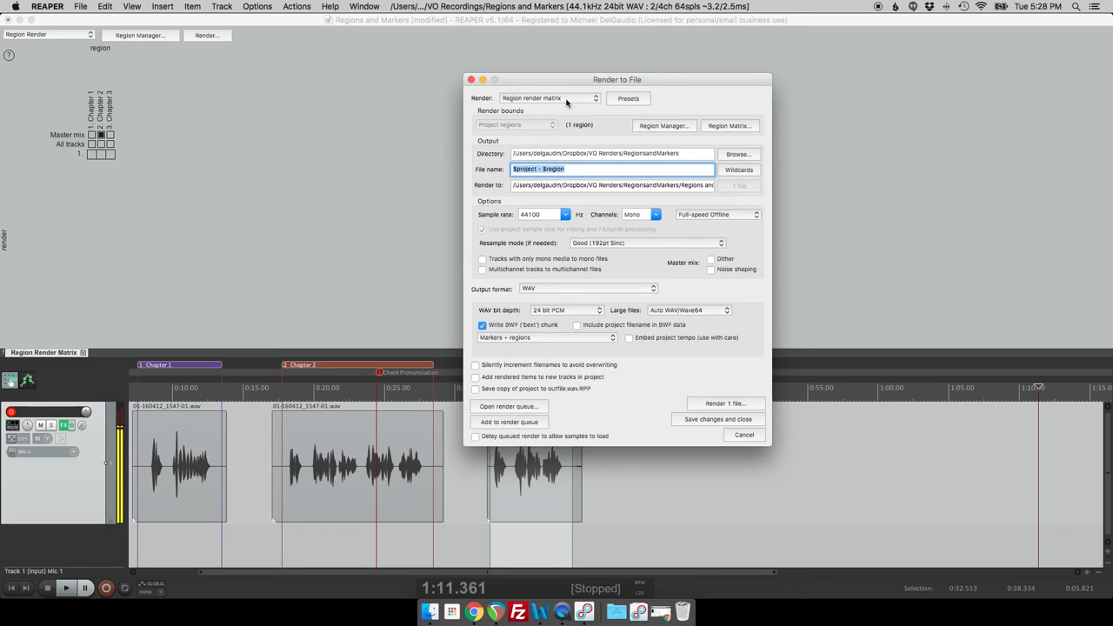
mouse_move(618, 105)
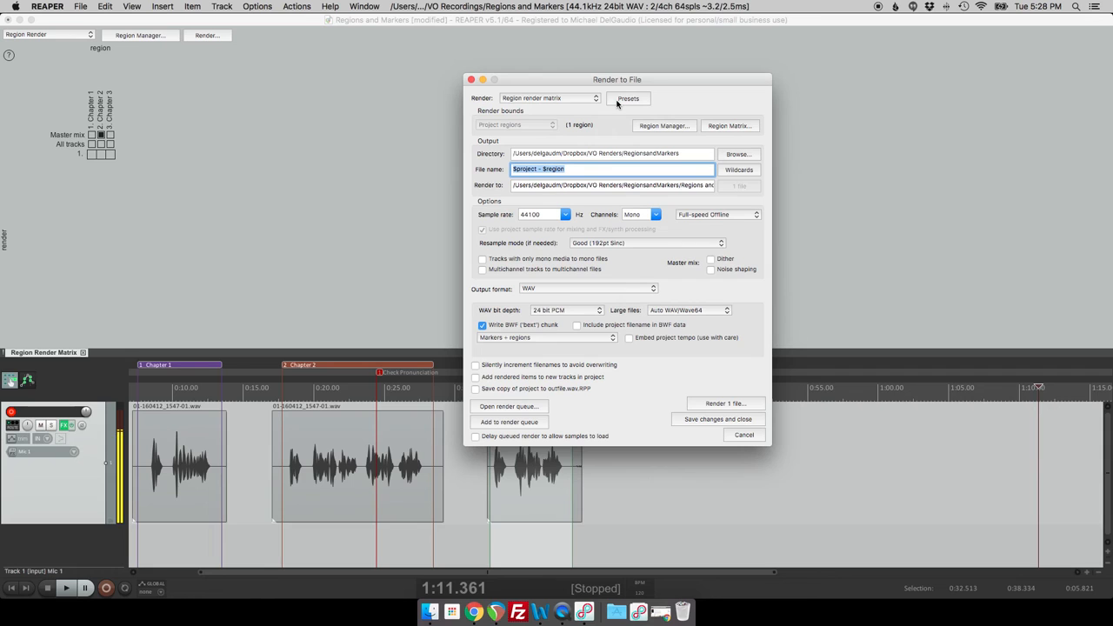
left_click(628, 98)
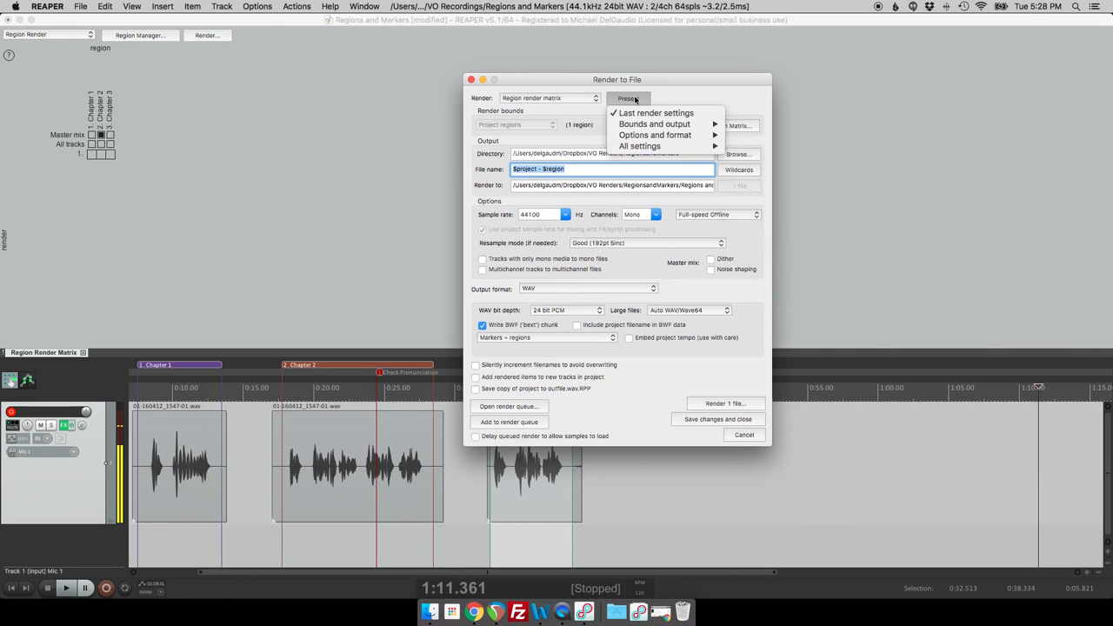
- Apply the Brilliance WAV Chapters render preset from the presets list
left_click(531, 137)
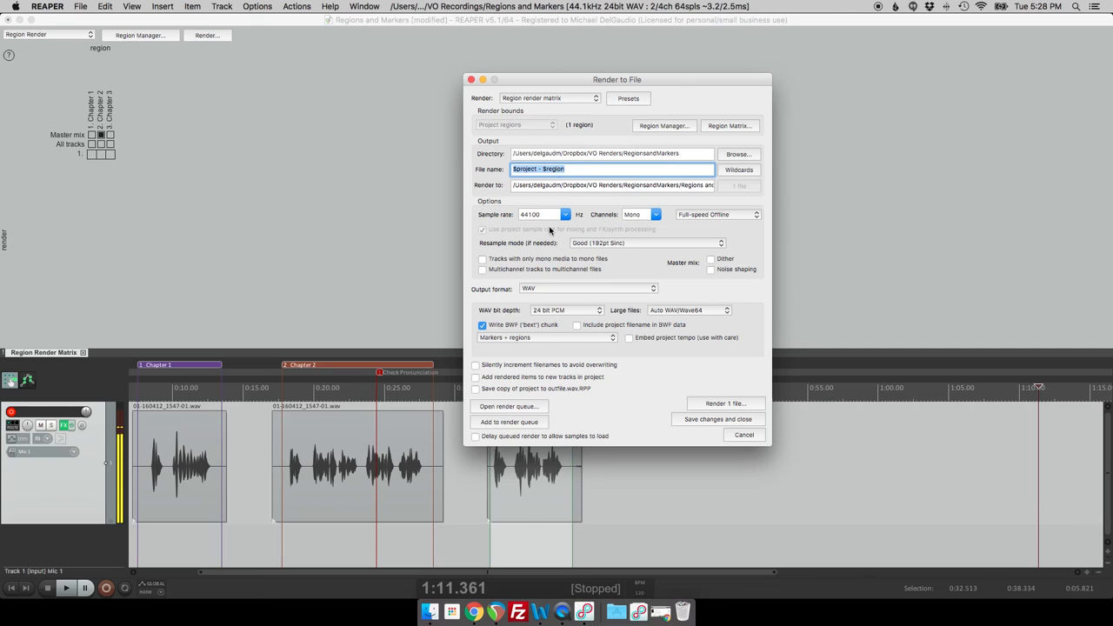
left_click(628, 97)
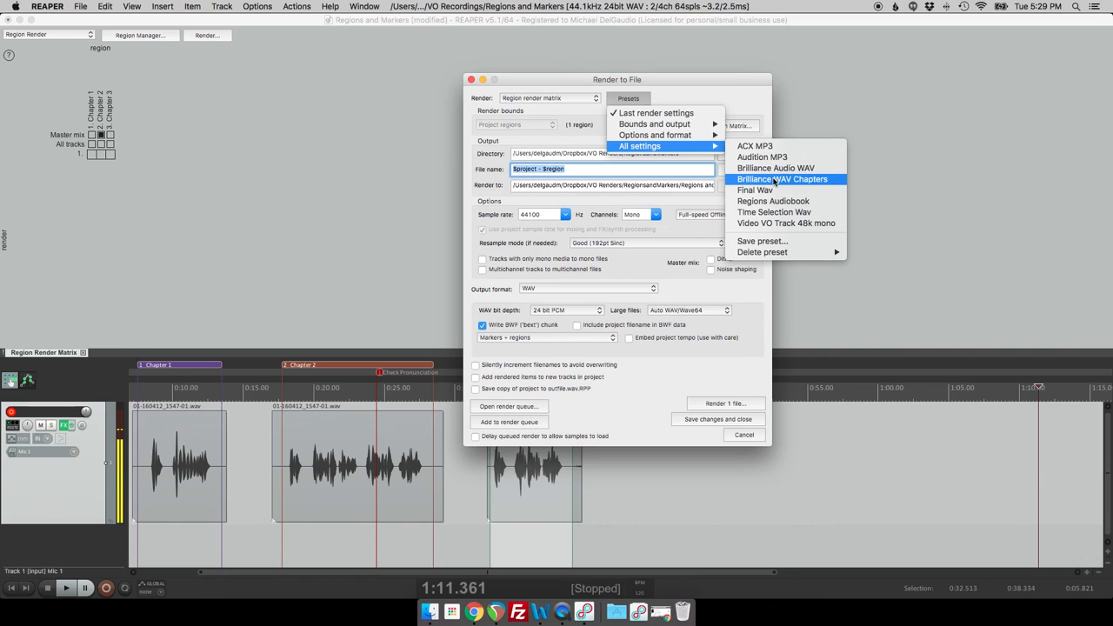
left_click(782, 178)
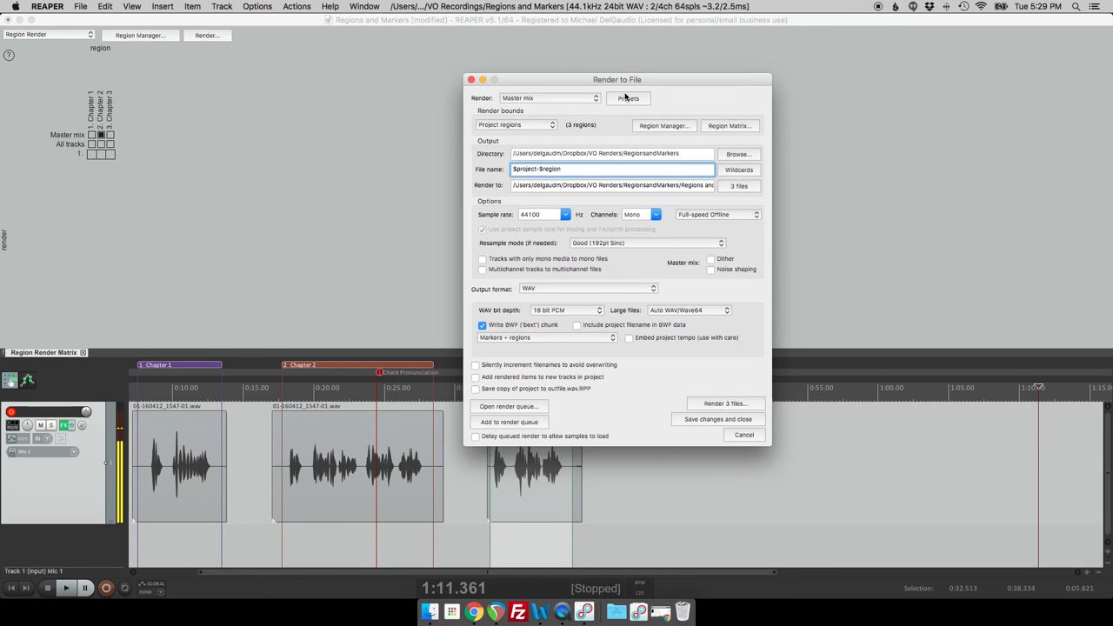
left_click(628, 97)
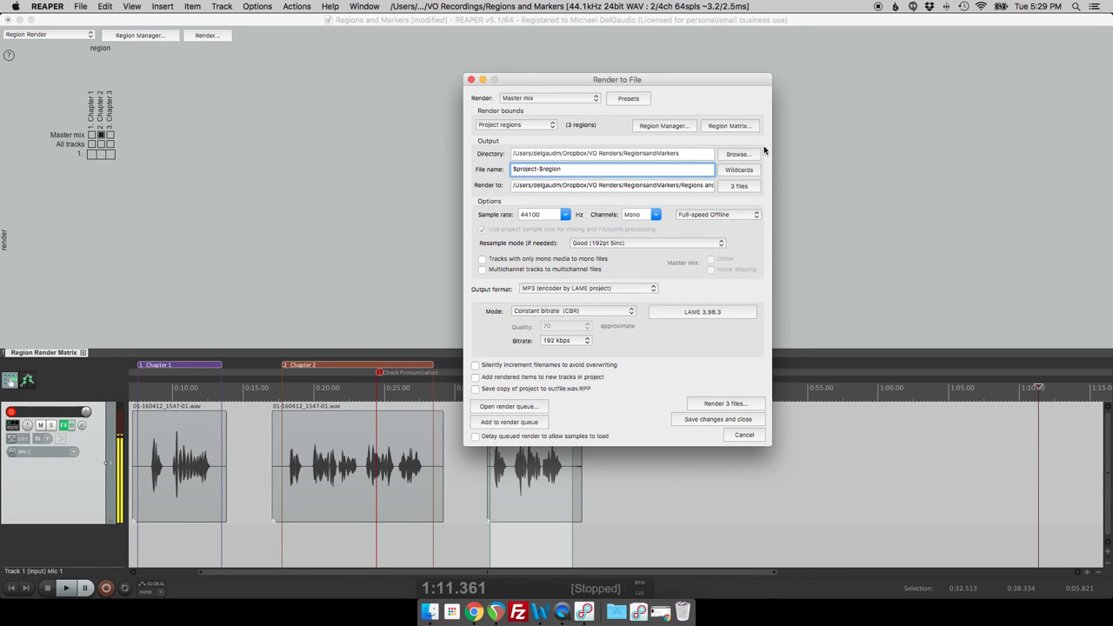
mouse_move(713, 148)
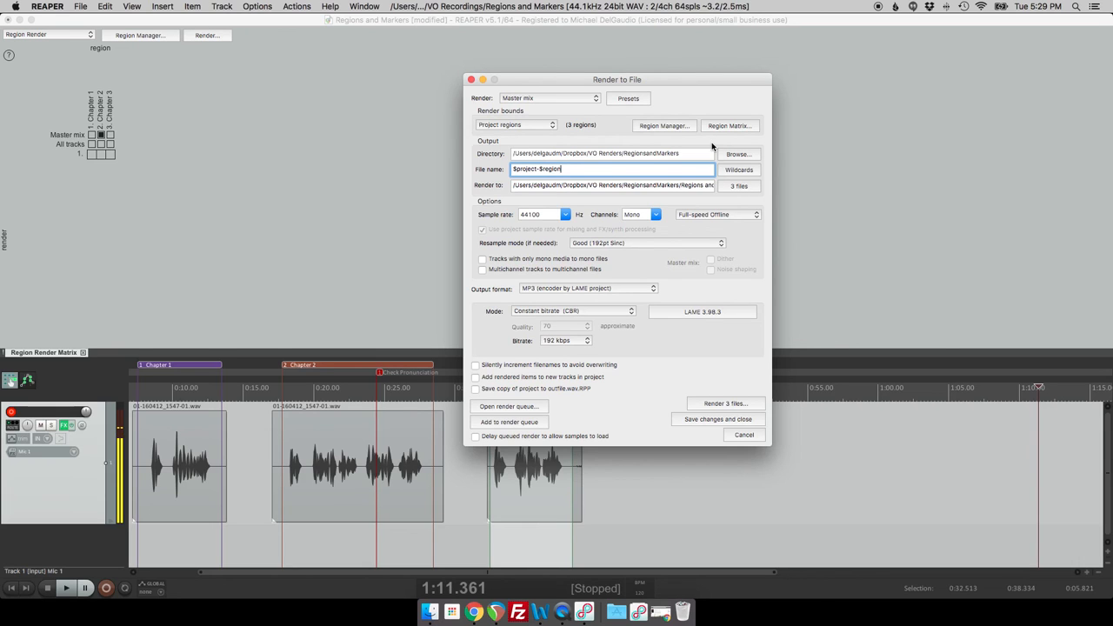
mouse_move(689, 116)
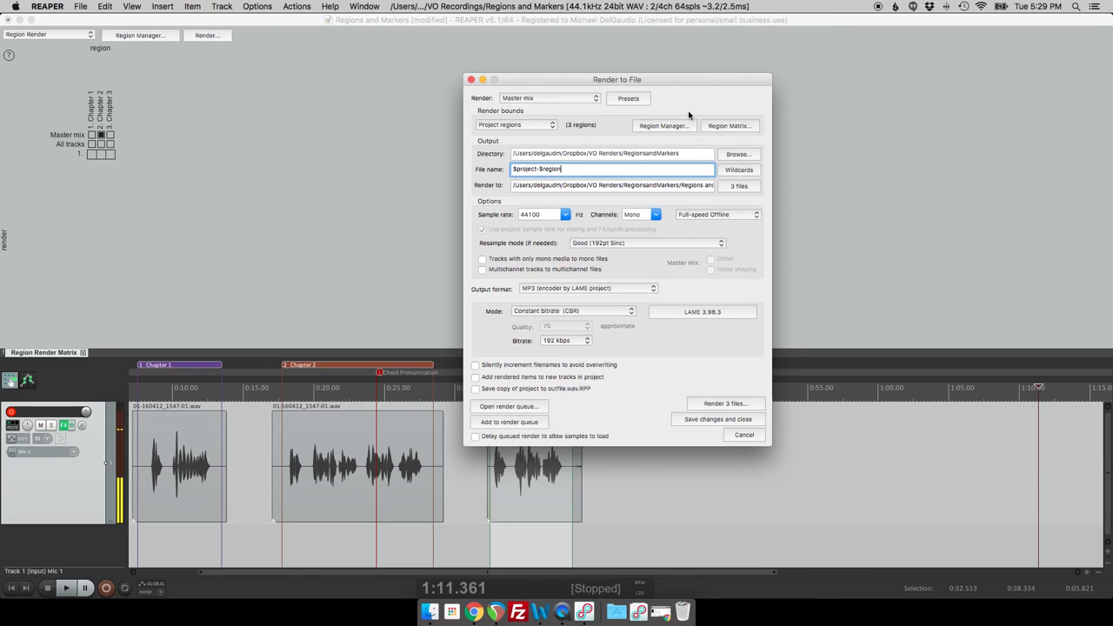